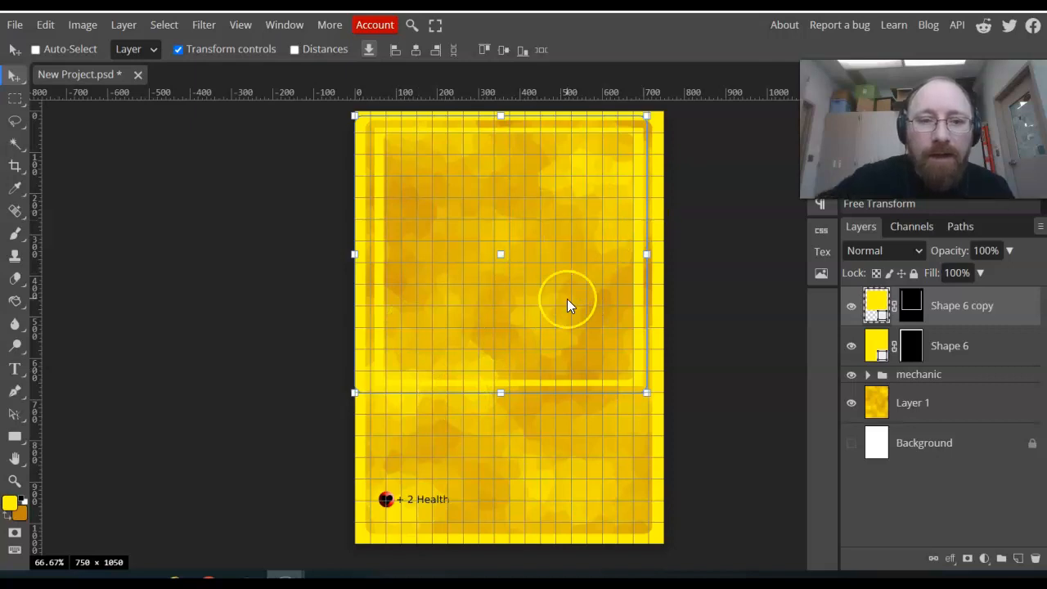
mouse_move(448, 23)
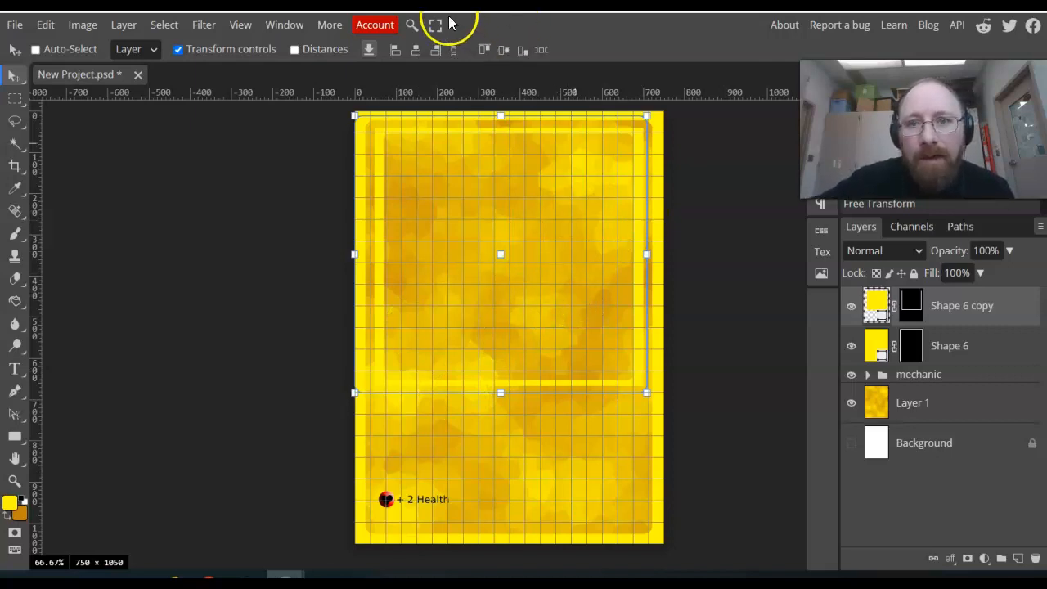
mouse_move(448, 23)
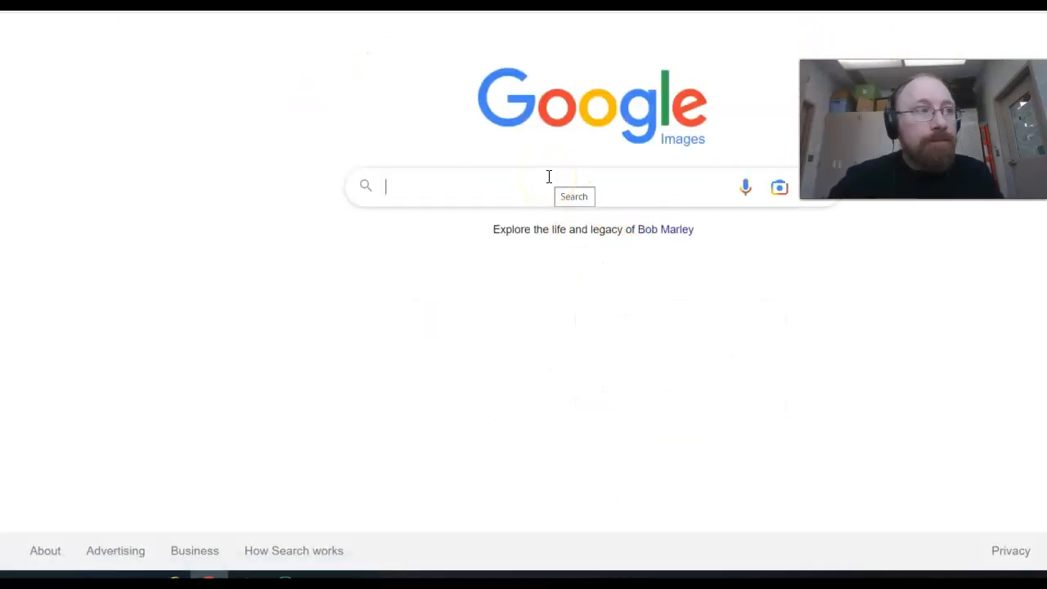
Step: Search Google Images for 'mega fakemon' and copy the MegaMachamp artwork from its preview
type("mega")
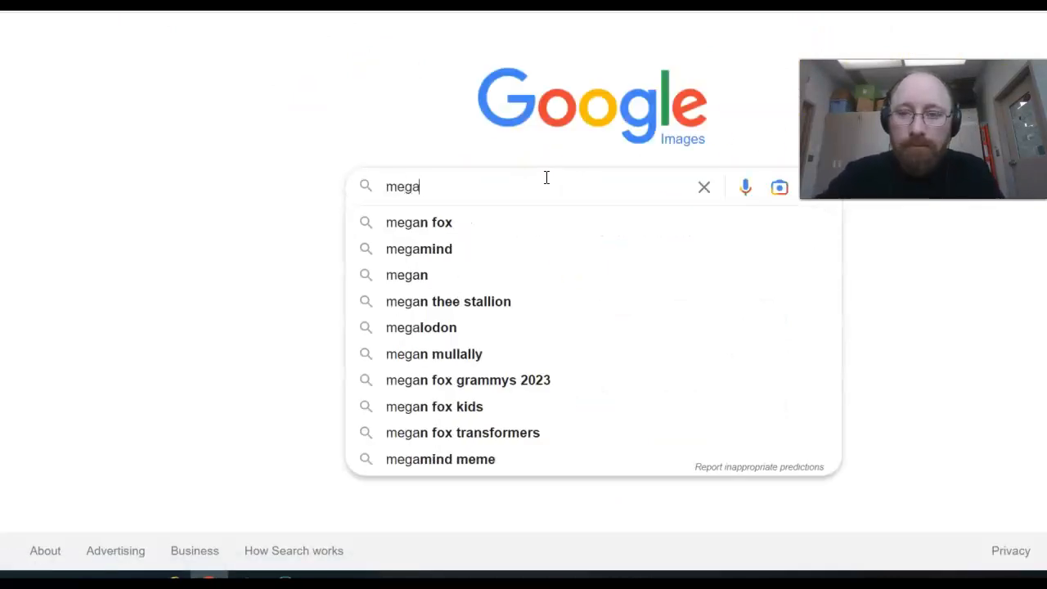
type("fake")
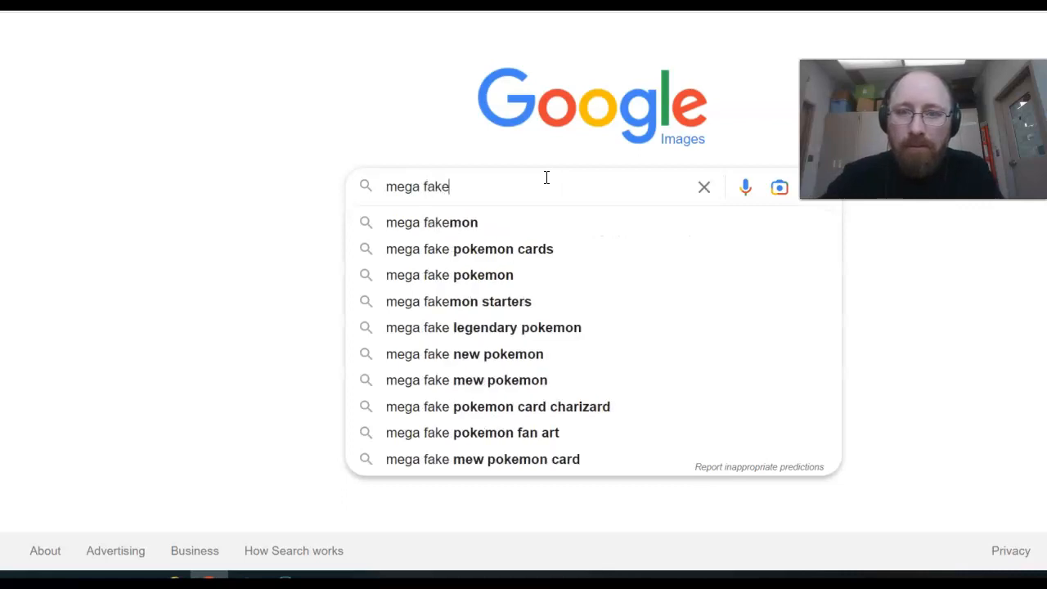
left_click(432, 222)
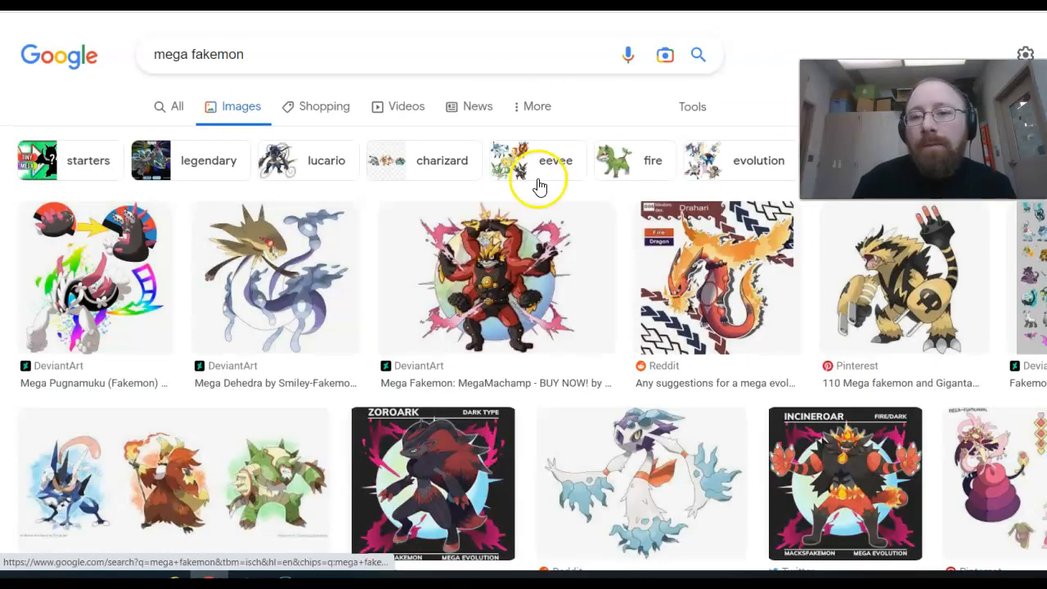
left_click(497, 278)
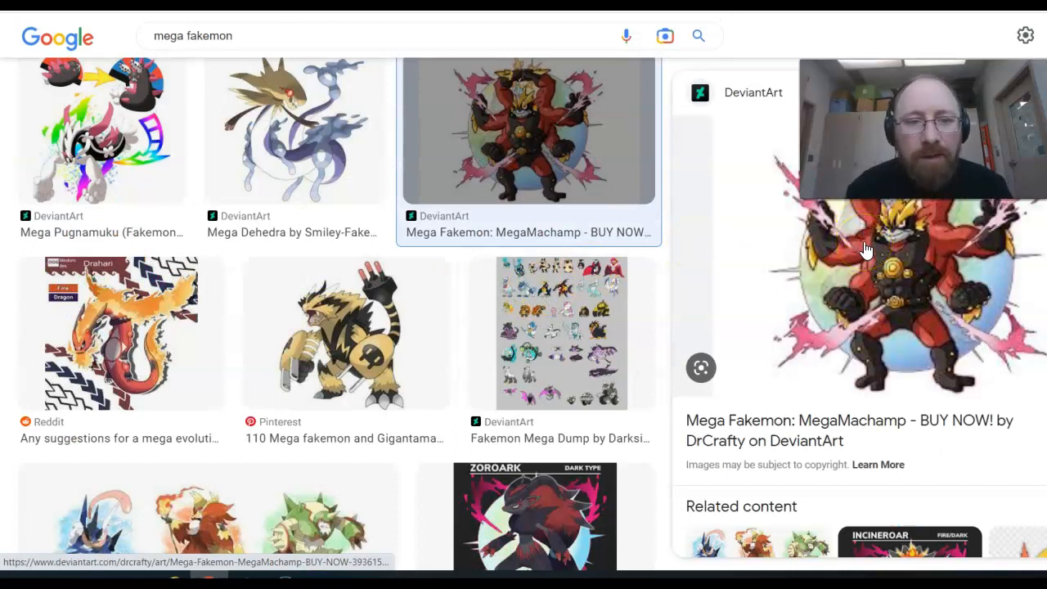
right_click(867, 249)
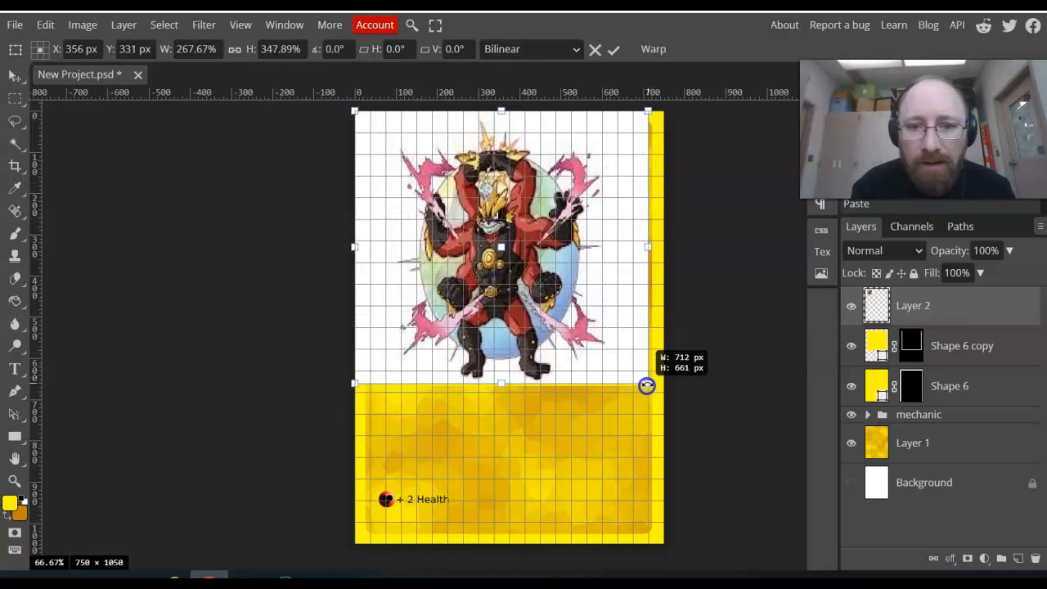
Step: Drag the pasted MegaMachamp layer's corner handles until it fits inside the art frame
left_click_drag(646, 386, 644, 383)
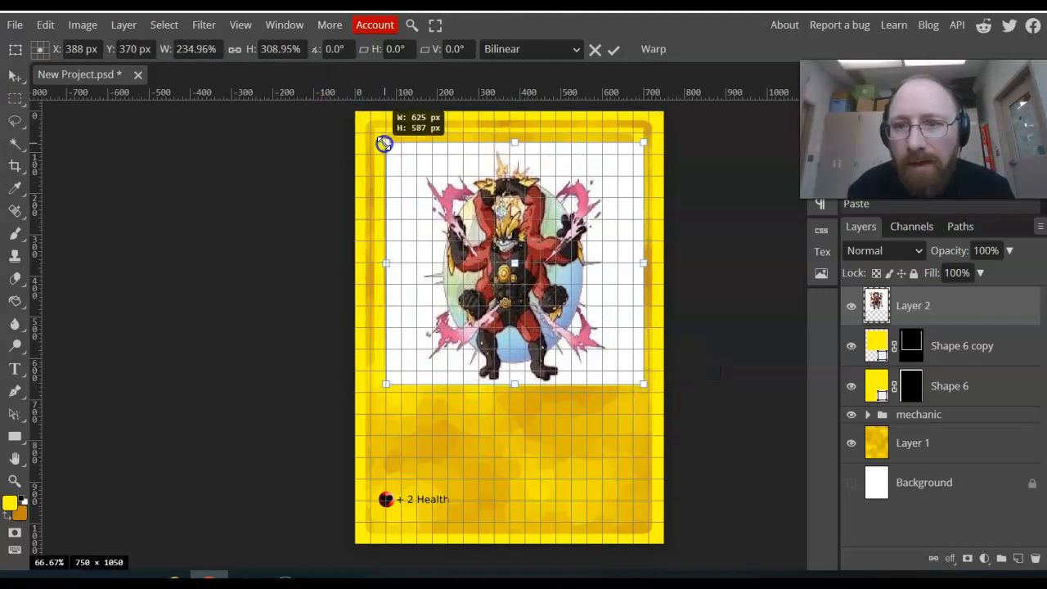
left_click_drag(385, 143, 378, 134)
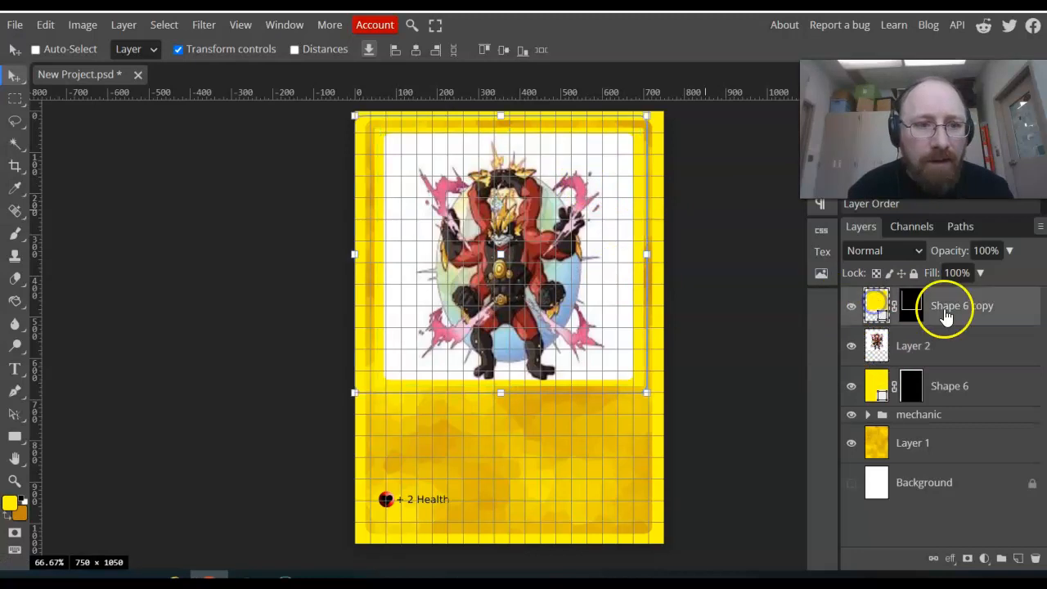
Step: Add Bevel and Emboss plus a Drop Shadow to the Shape 6 copy frame layer
right_click(947, 305)
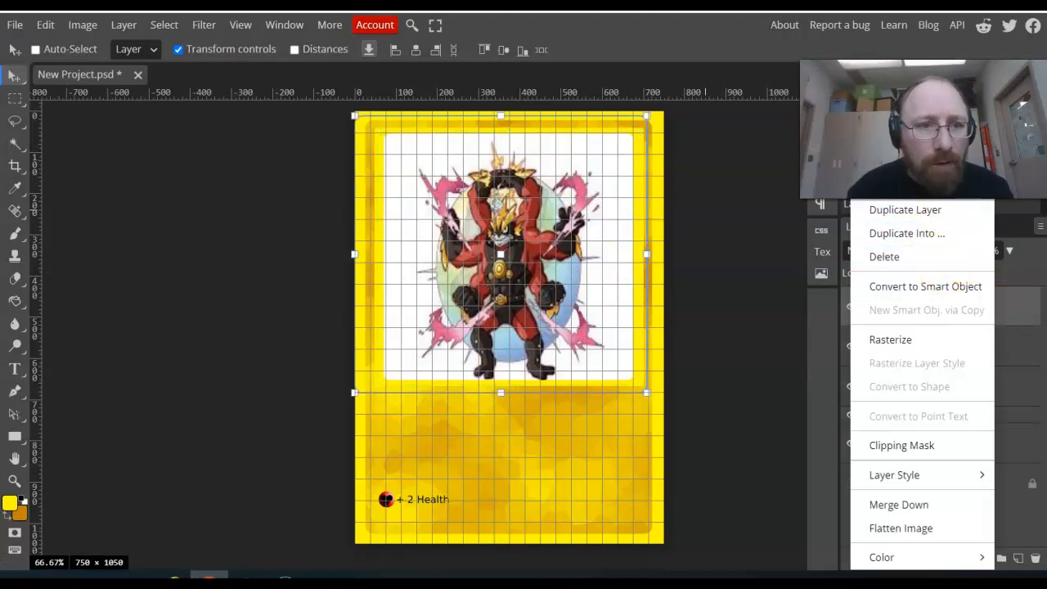
left_click(905, 210)
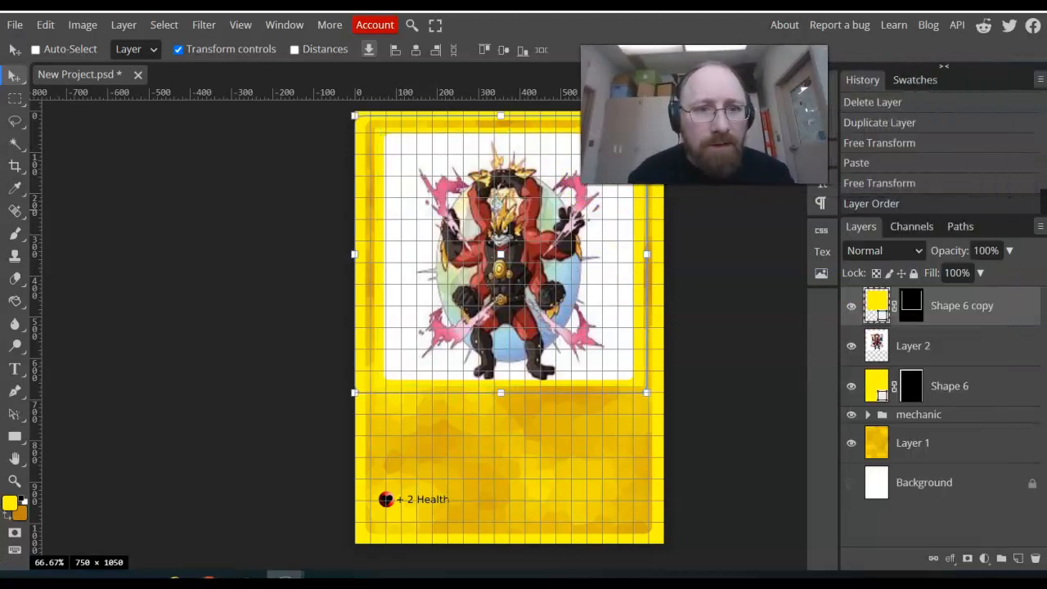
right_click(941, 305)
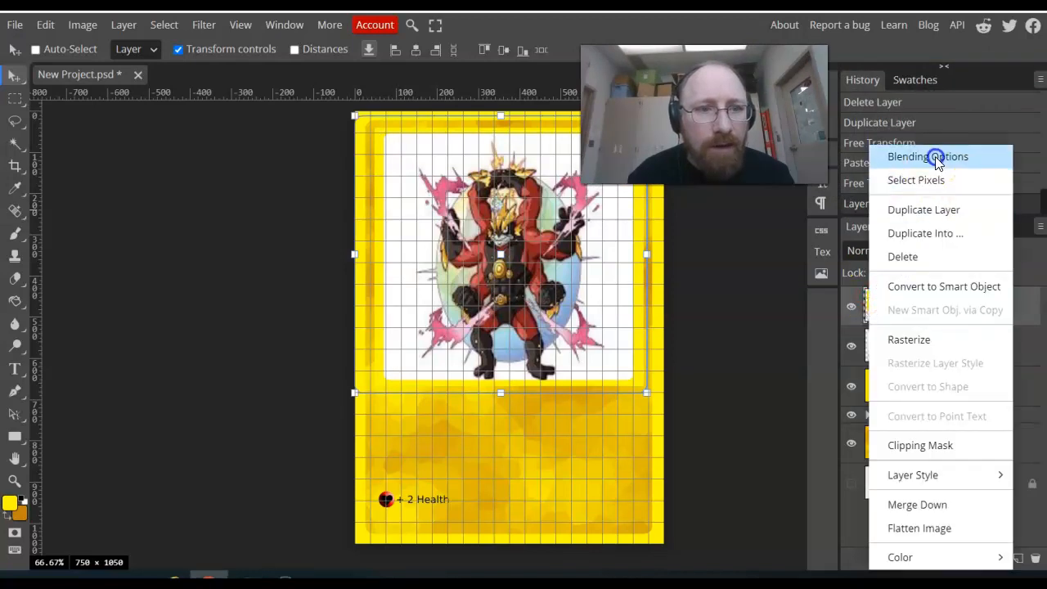
left_click(928, 156)
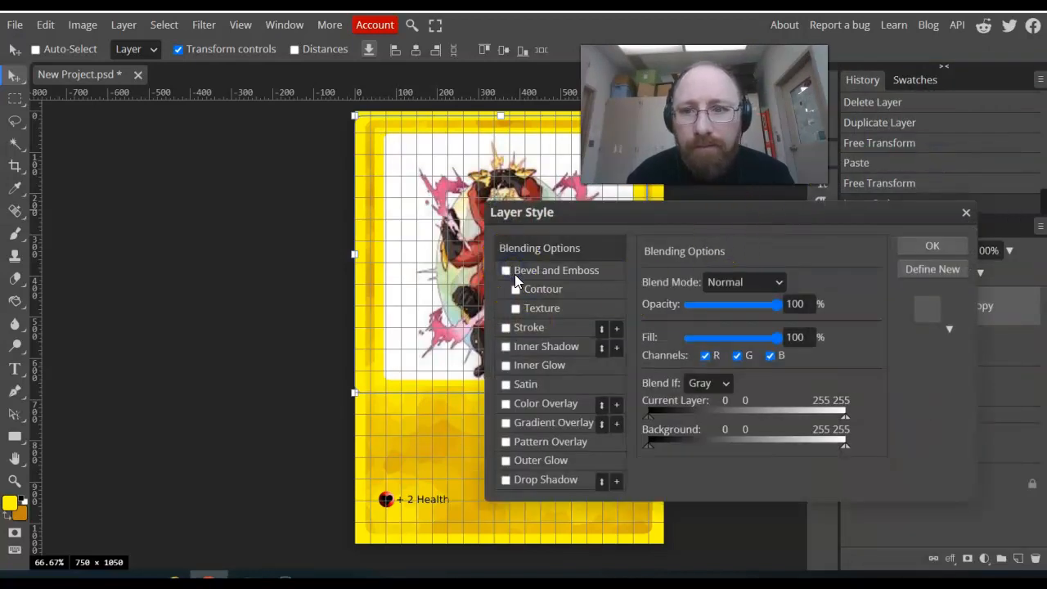
left_click(506, 270)
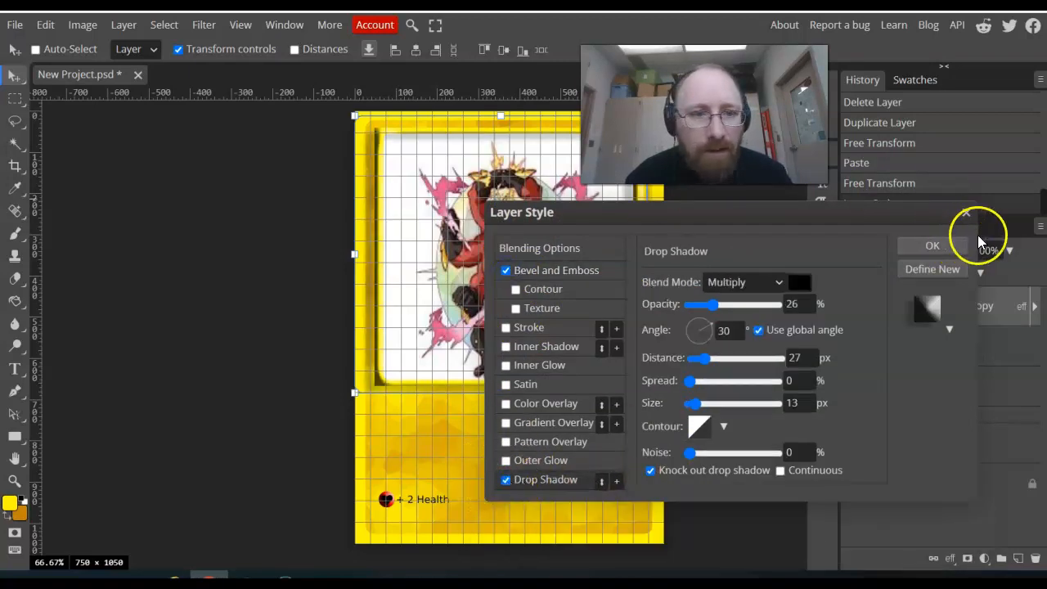
left_click(932, 246)
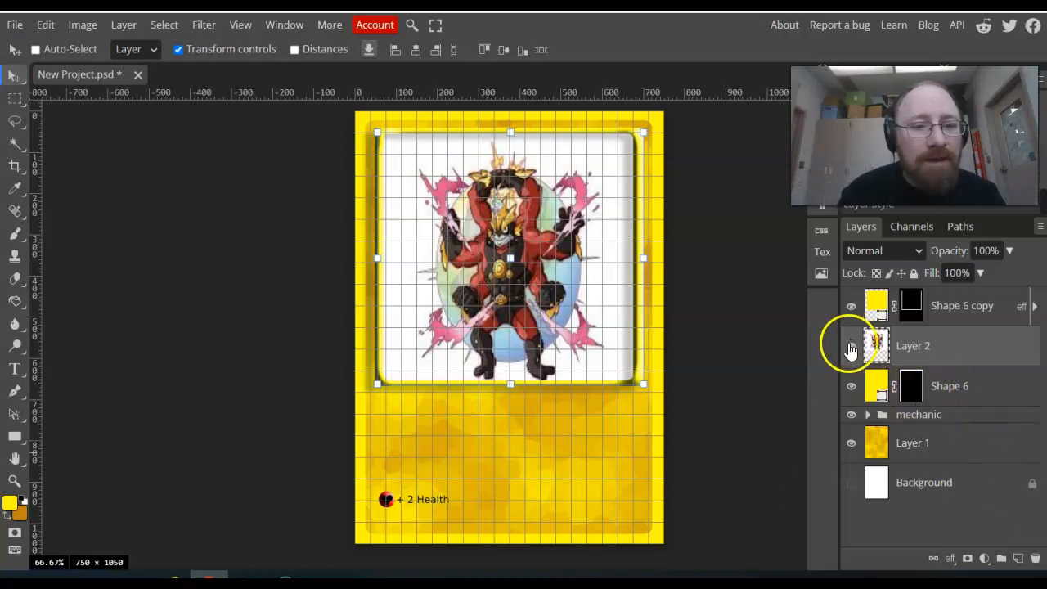
Step: Hide Layer 2's MegaMachamp art and stretch the pasted dog sketch to fill the frame
left_click(851, 345)
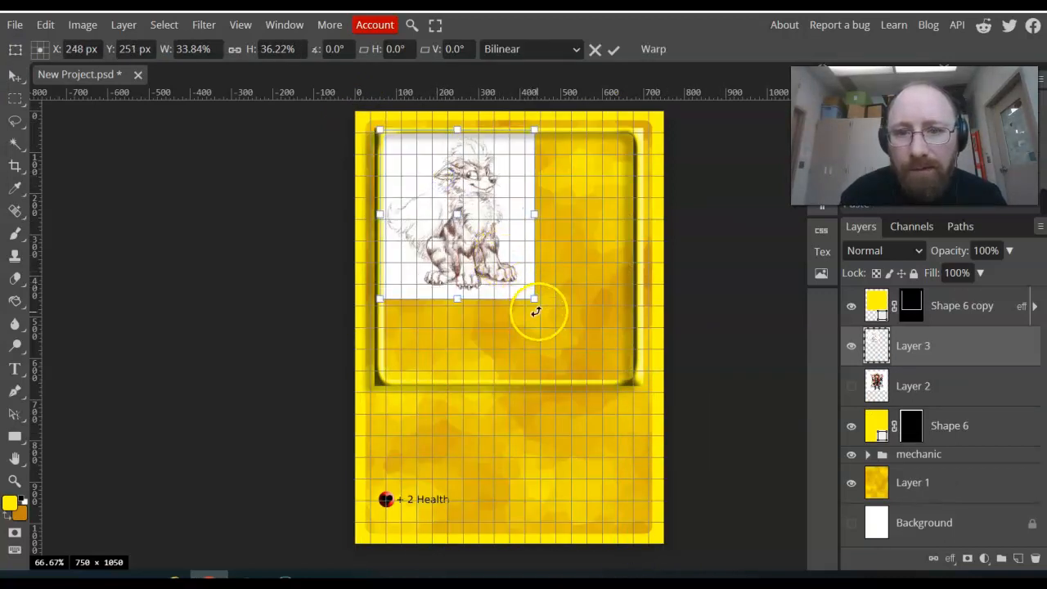
left_click_drag(535, 299, 639, 381)
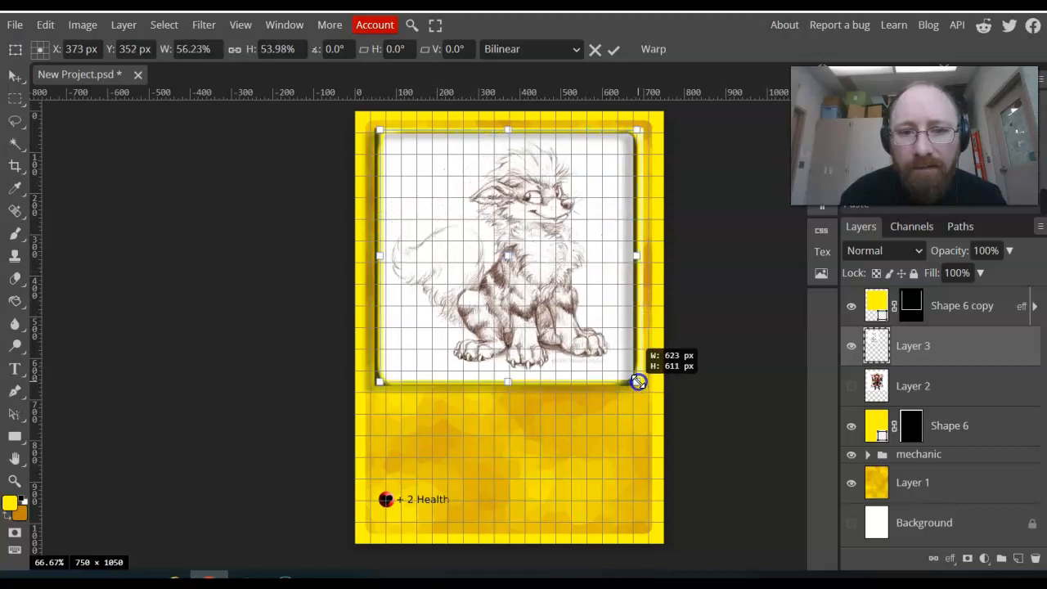
left_click_drag(637, 382, 637, 382)
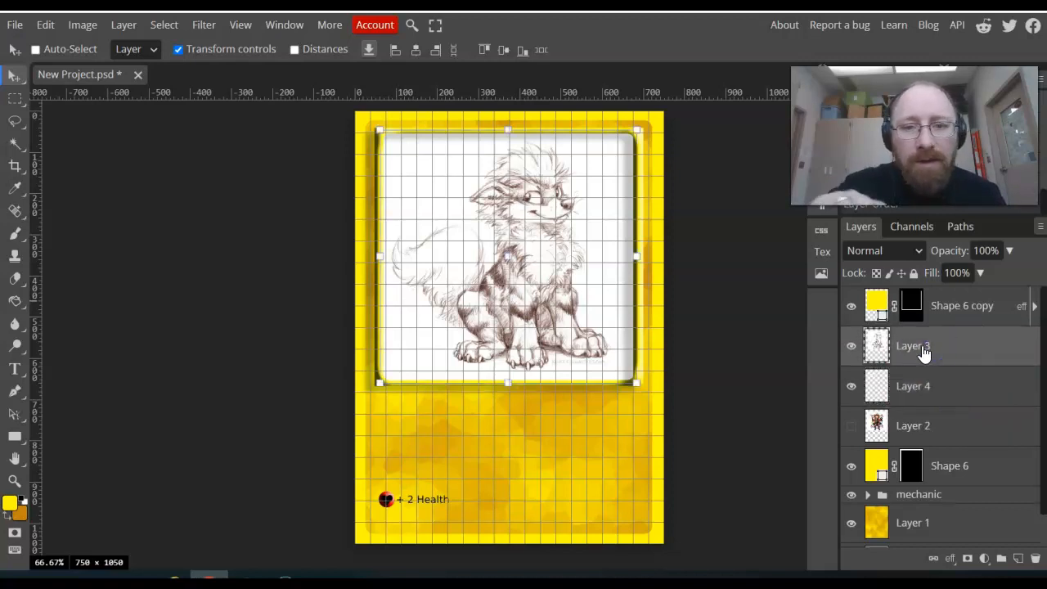
Step: Set sketch Layer 3 to Multiply and rectangle-select the art window on Layer 4
left_click(884, 251)
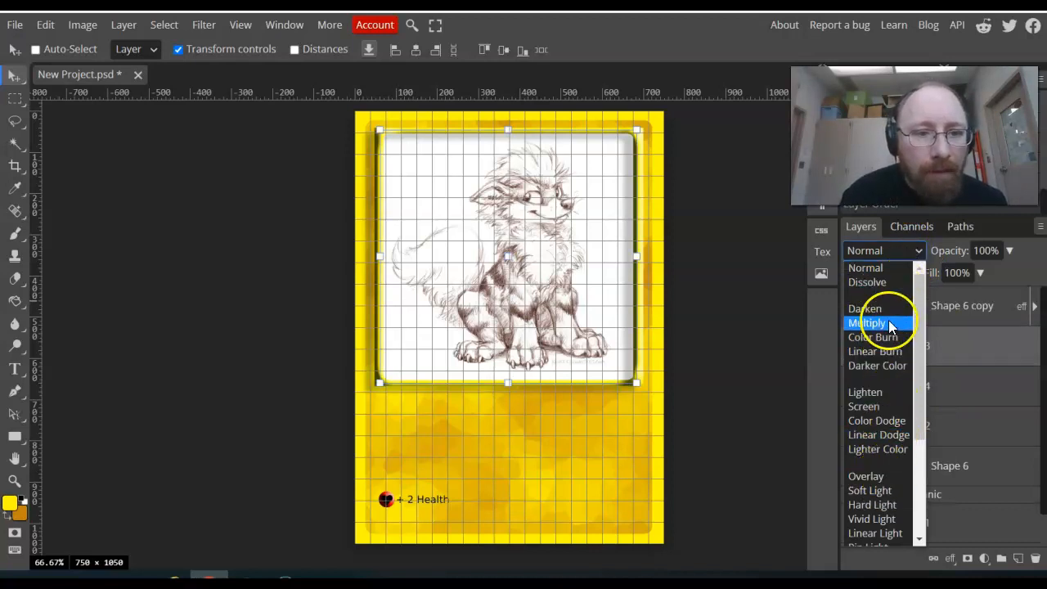
left_click(867, 323)
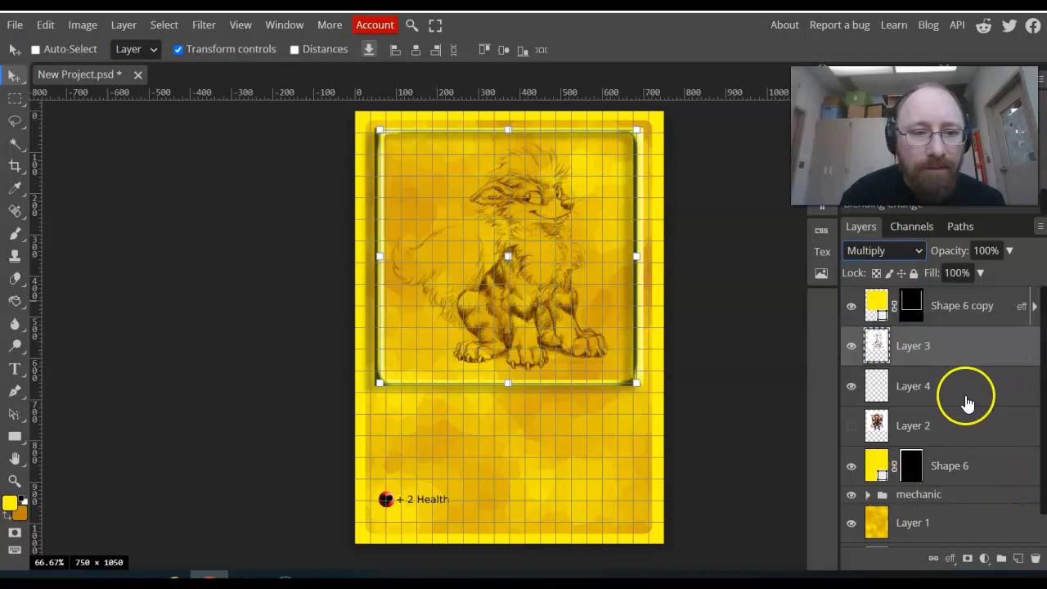
left_click(884, 250)
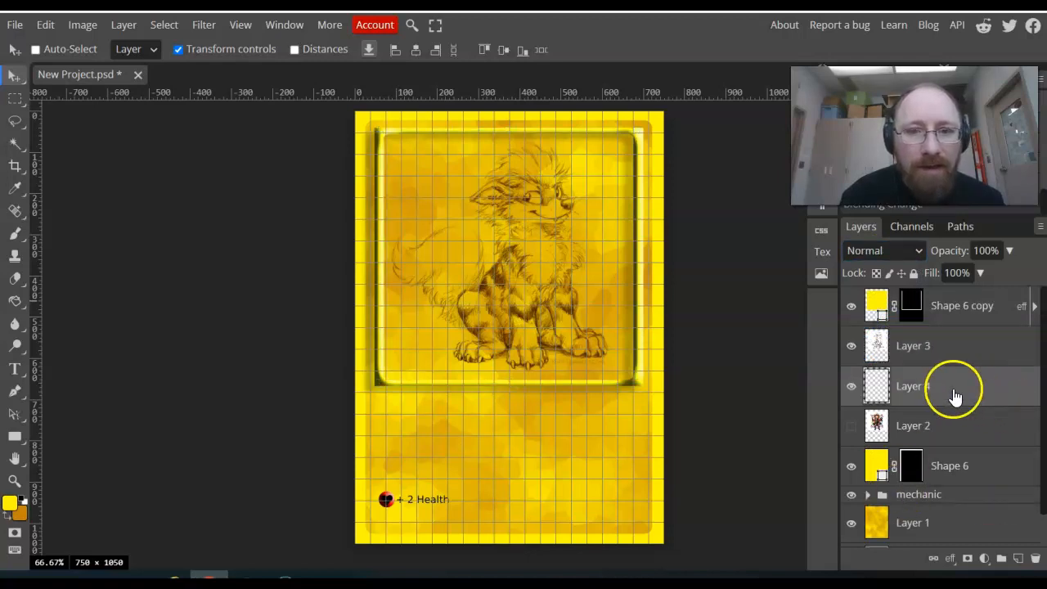
left_click(13, 98)
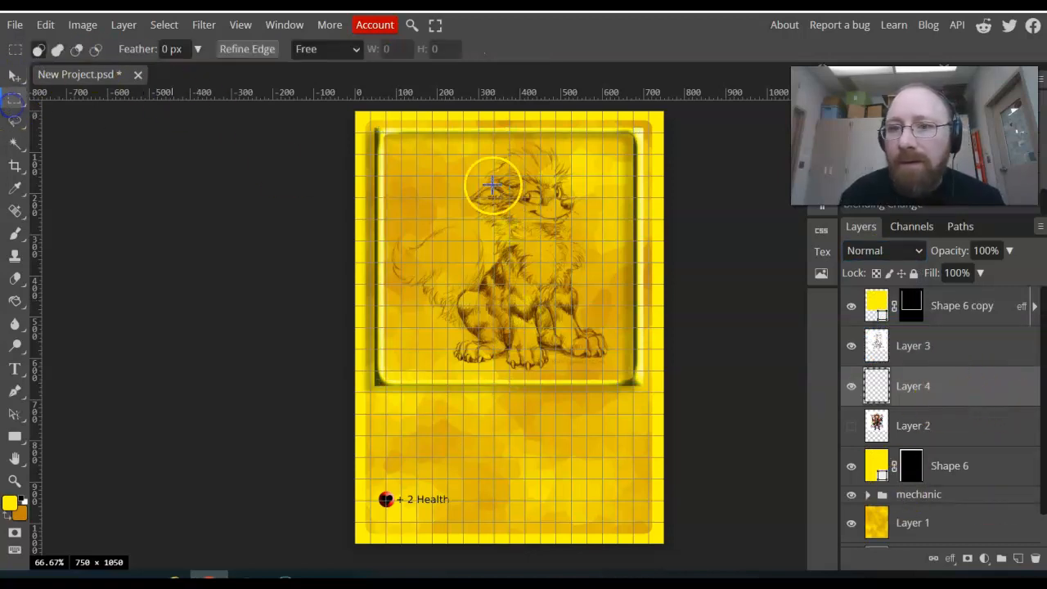
left_click_drag(491, 185, 464, 241)
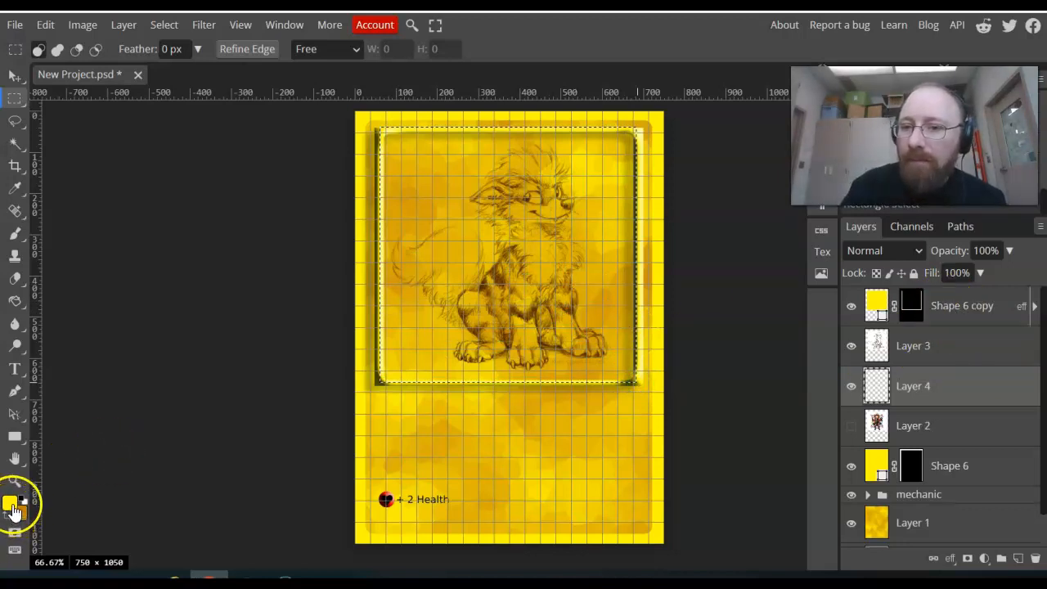
Step: Pick a paint colour, enlarge the brush, and paint over the art window and tail
left_click(14, 234)
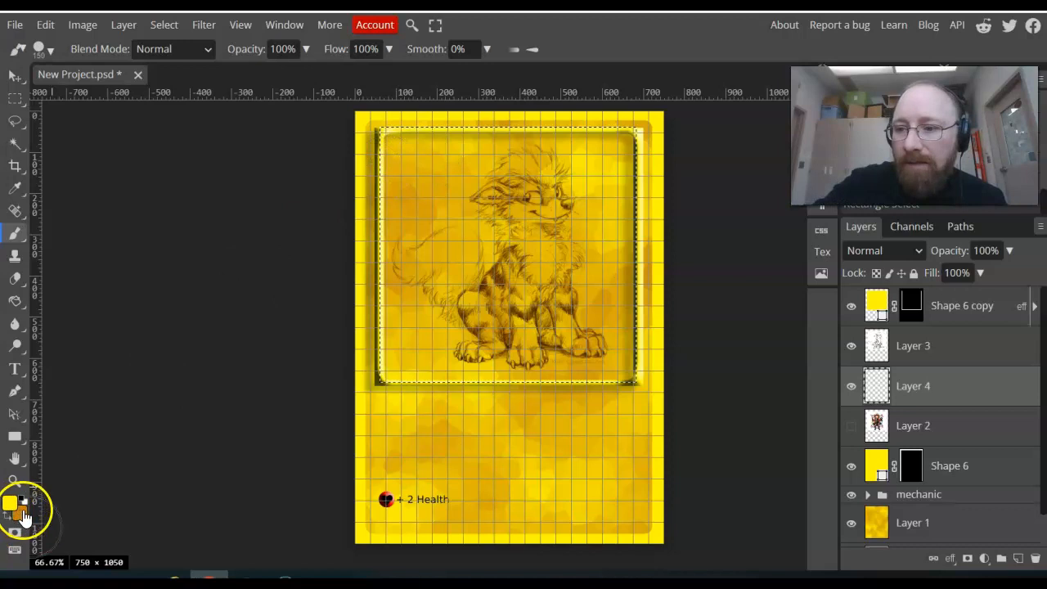
left_click(11, 505)
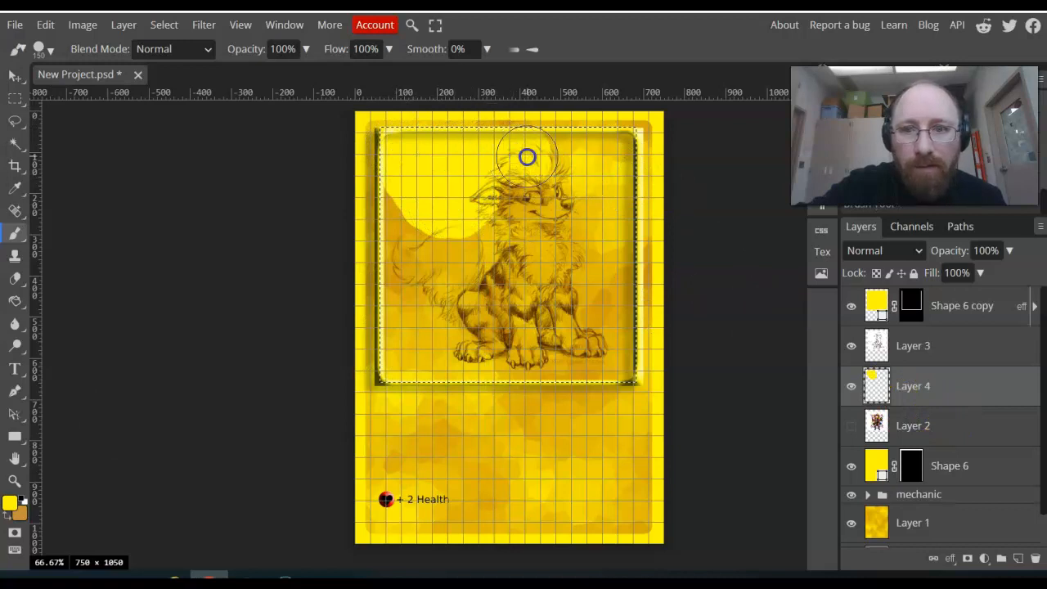
left_click_drag(528, 155, 585, 410)
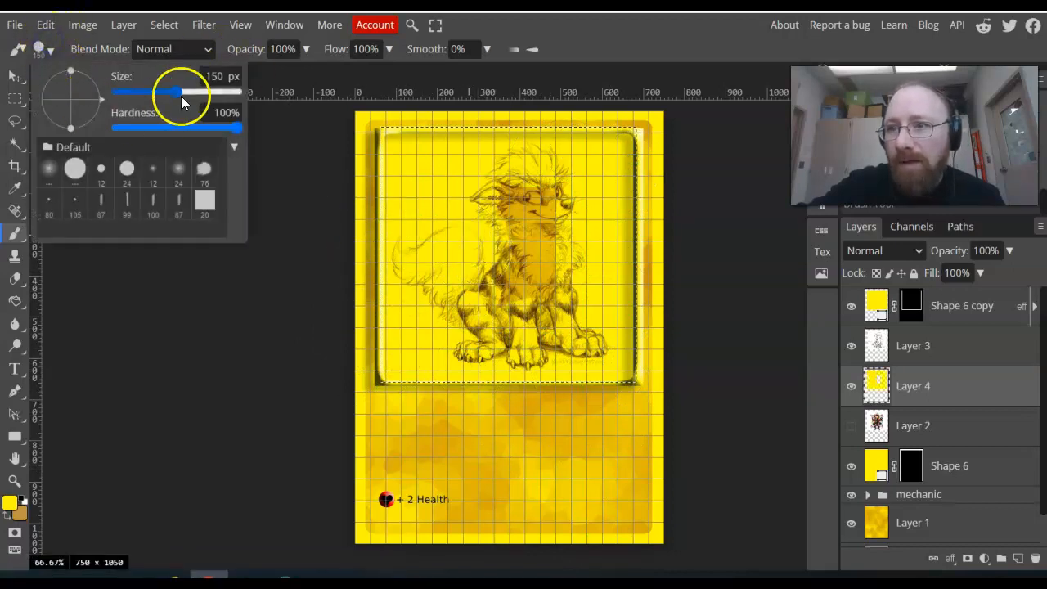
left_click_drag(237, 127, 123, 127)
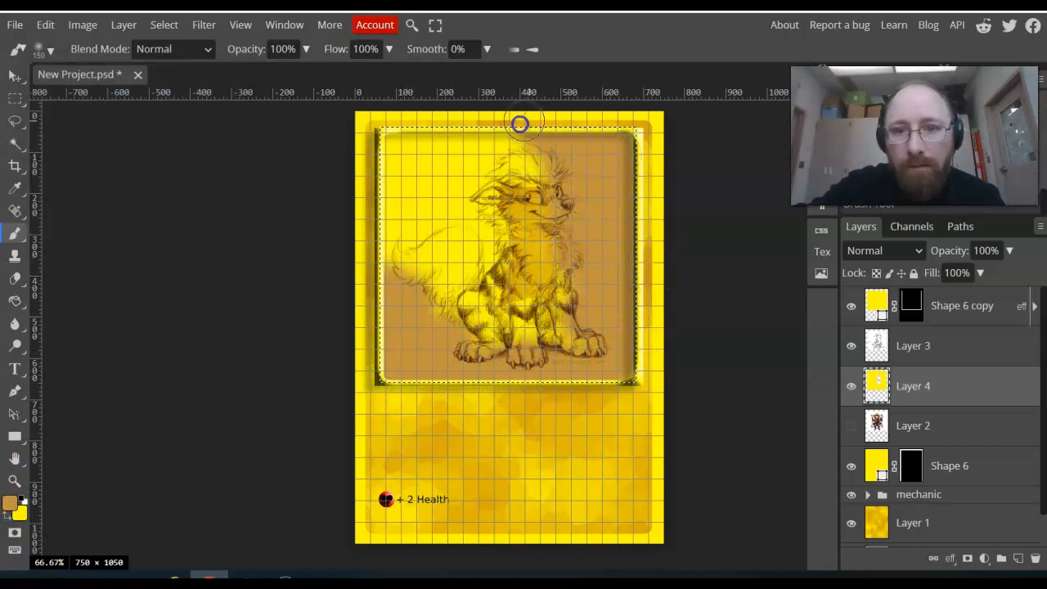
left_click_drag(520, 125, 458, 184)
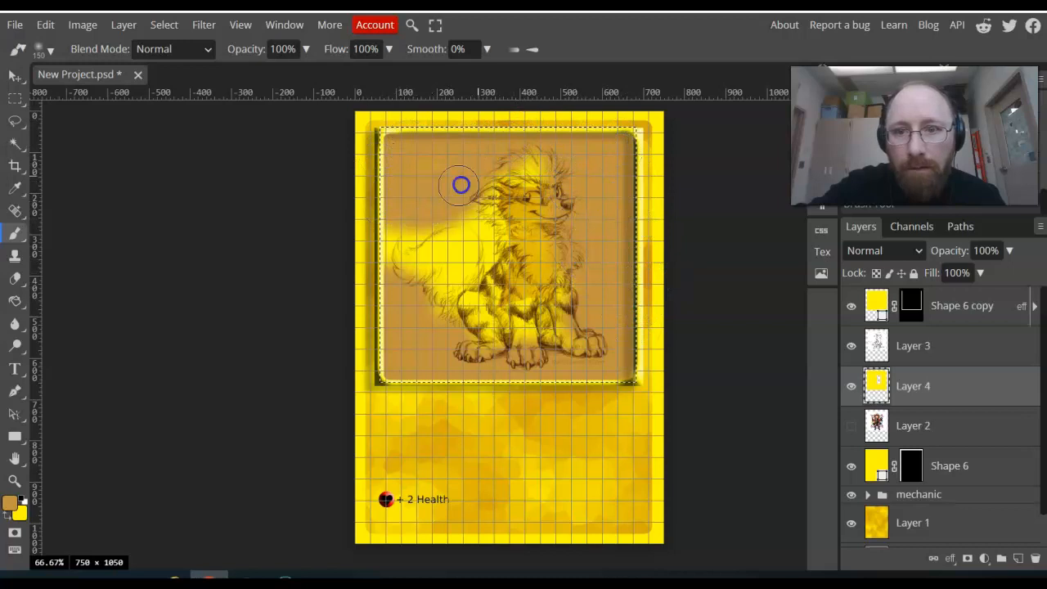
left_click_drag(458, 184, 358, 269)
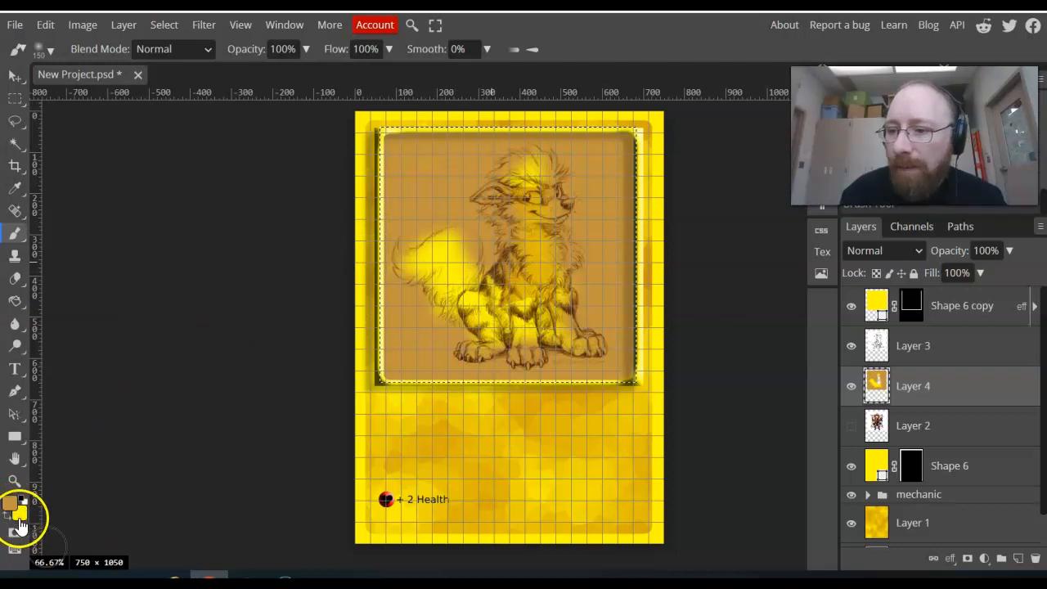
Step: Switch to light blue and paint the creature's head, chest, body, tail and legs
left_click(13, 508)
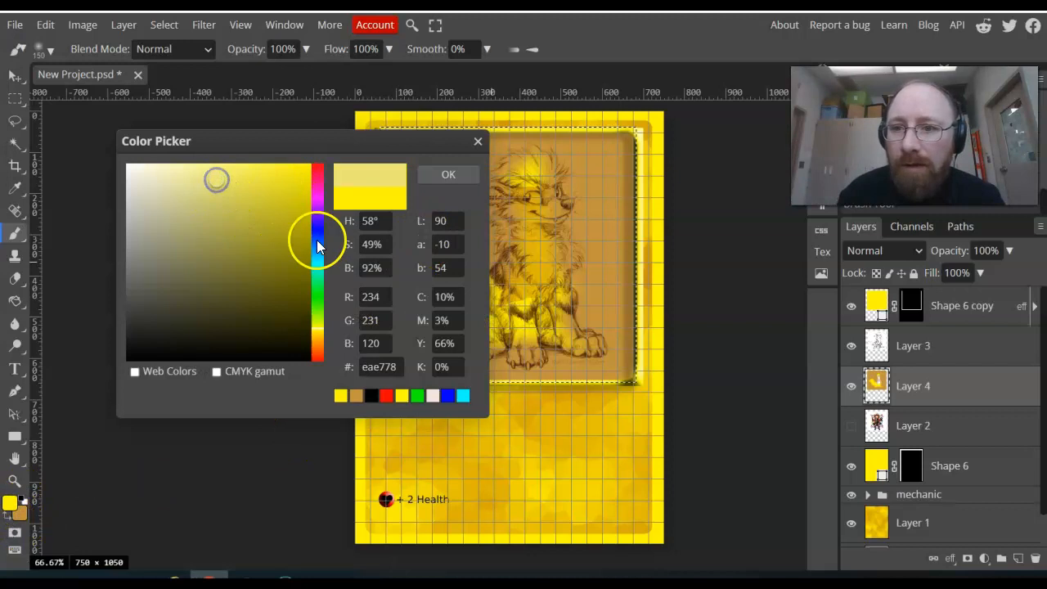
left_click(447, 174)
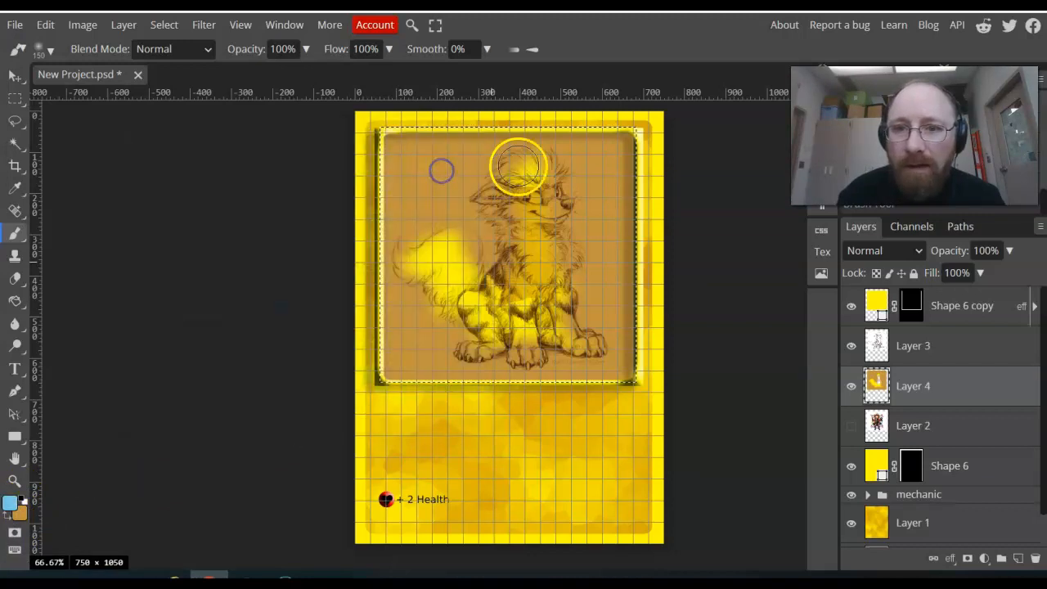
left_click_drag(520, 164, 522, 243)
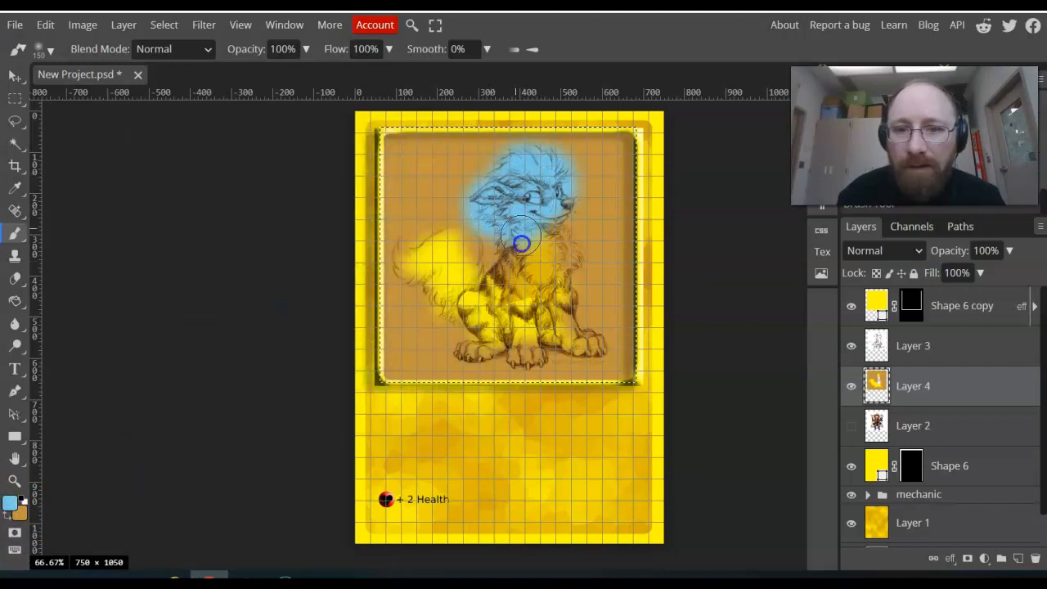
left_click_drag(522, 244, 501, 317)
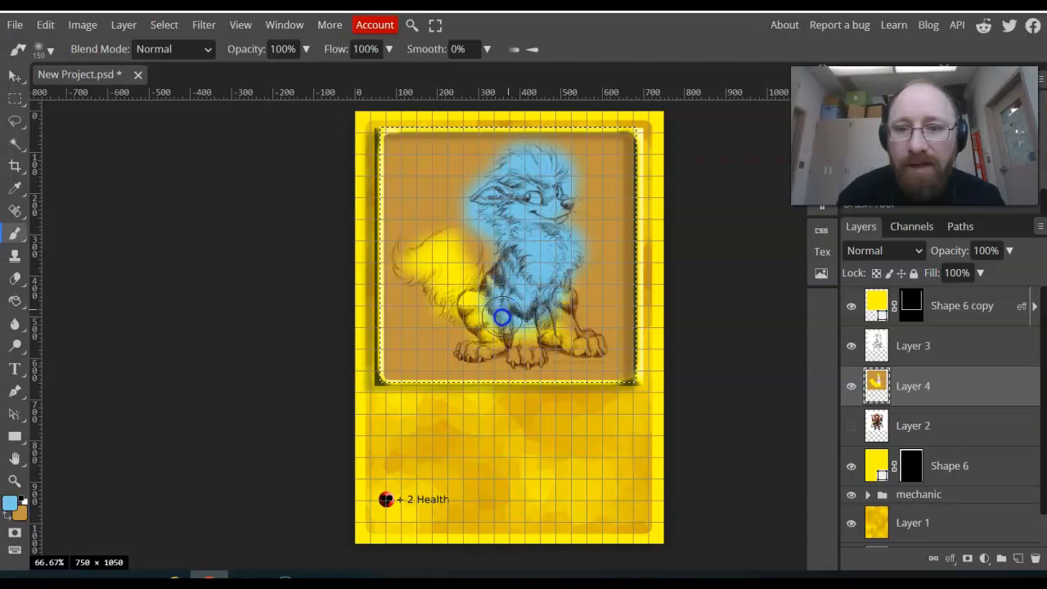
left_click_drag(502, 318, 431, 263)
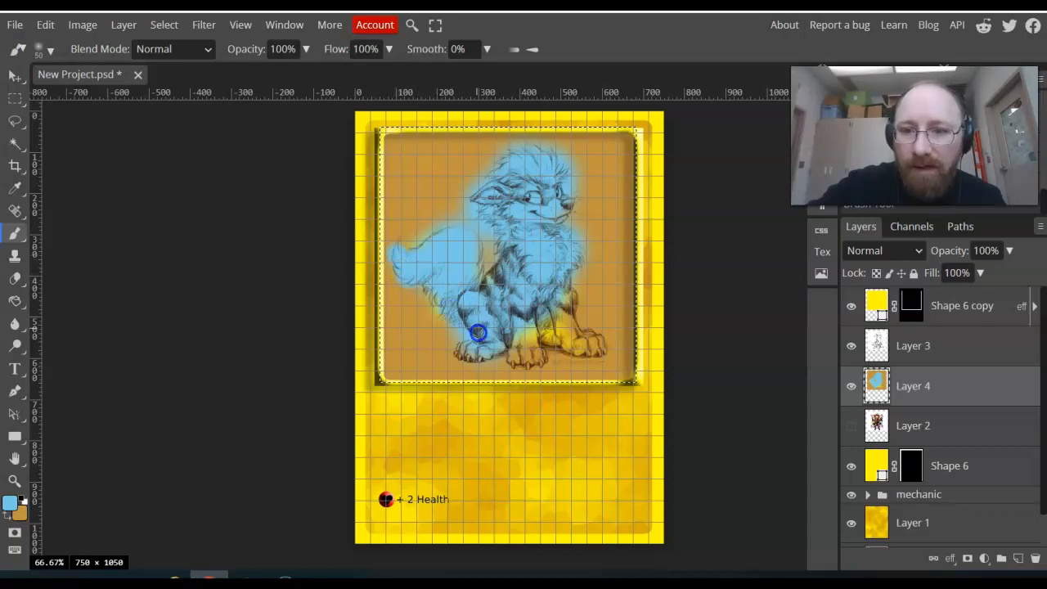
left_click_drag(478, 332, 534, 350)
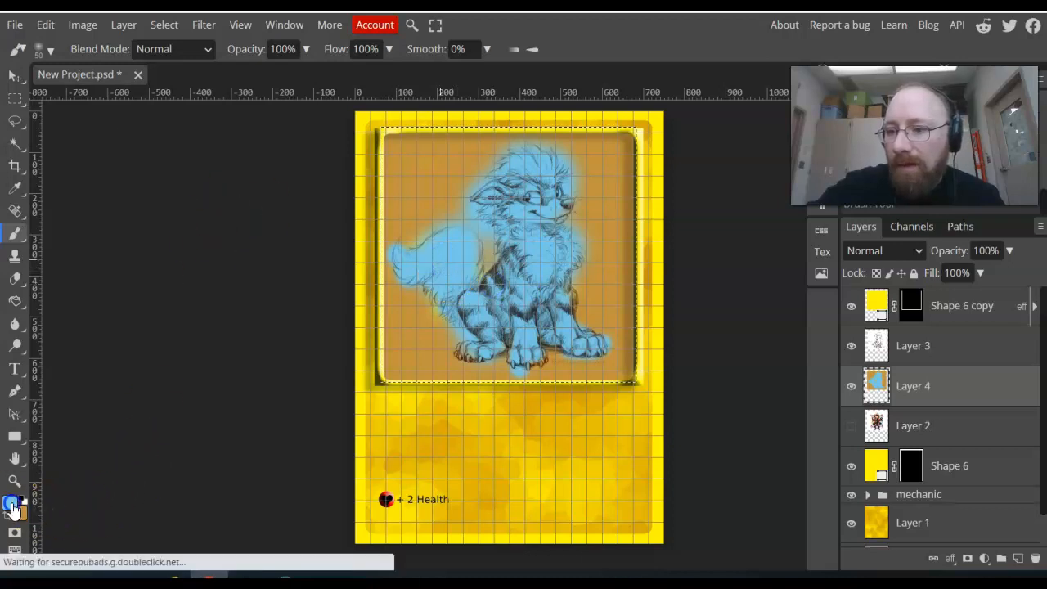
Step: Pick a pale highlight blue, then a darker teal, and shade the creature's legs
left_click(13, 505)
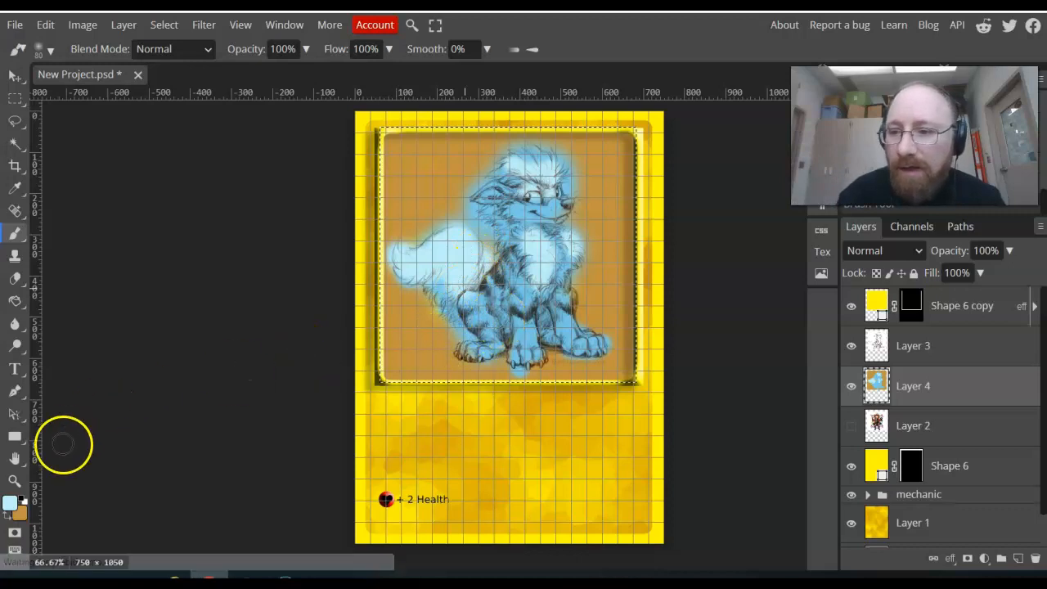
left_click(11, 502)
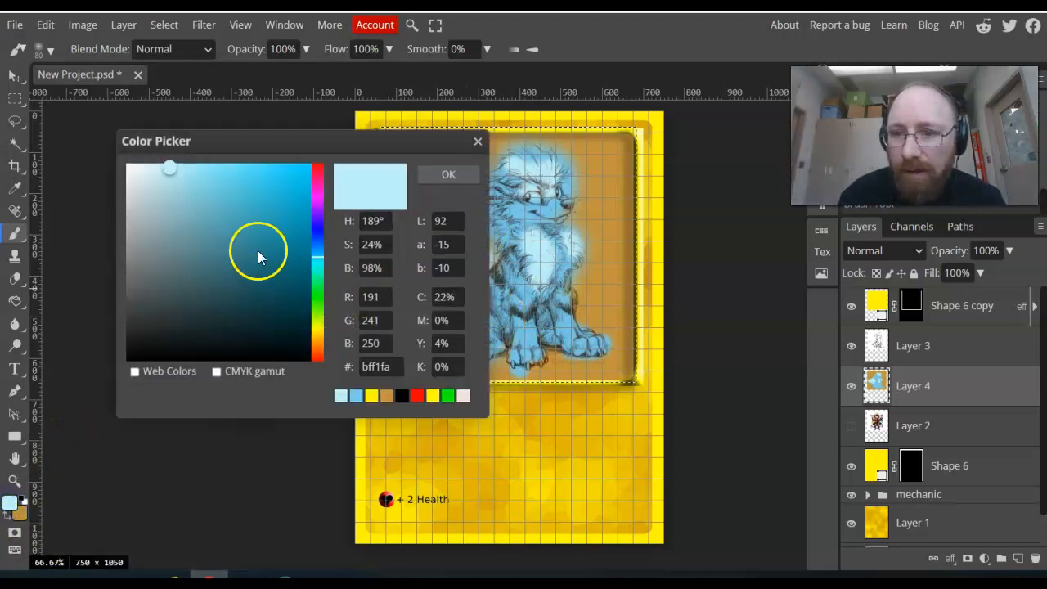
left_click(447, 173)
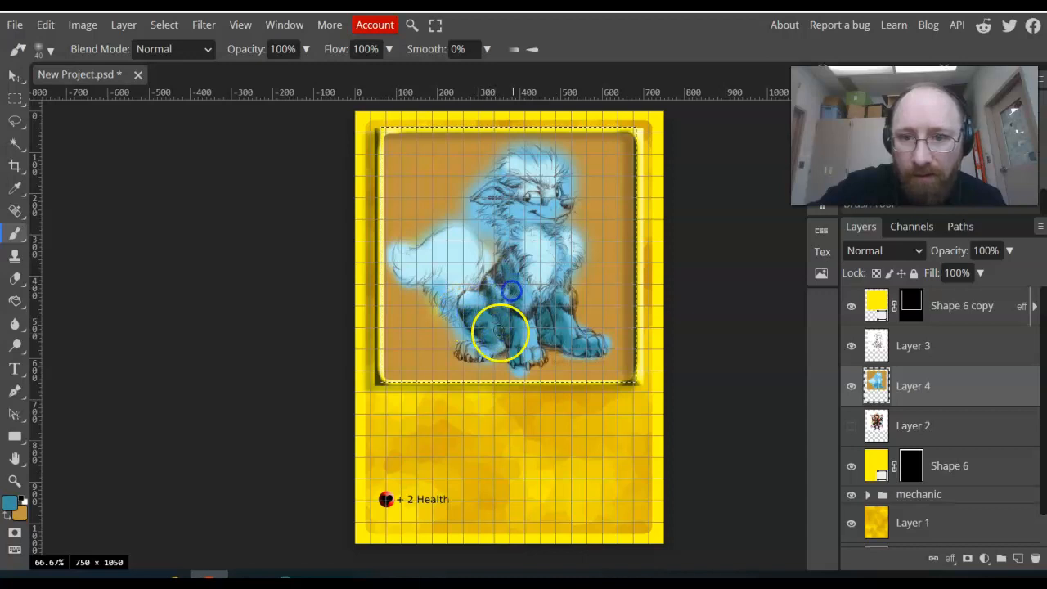
left_click_drag(502, 332, 467, 356)
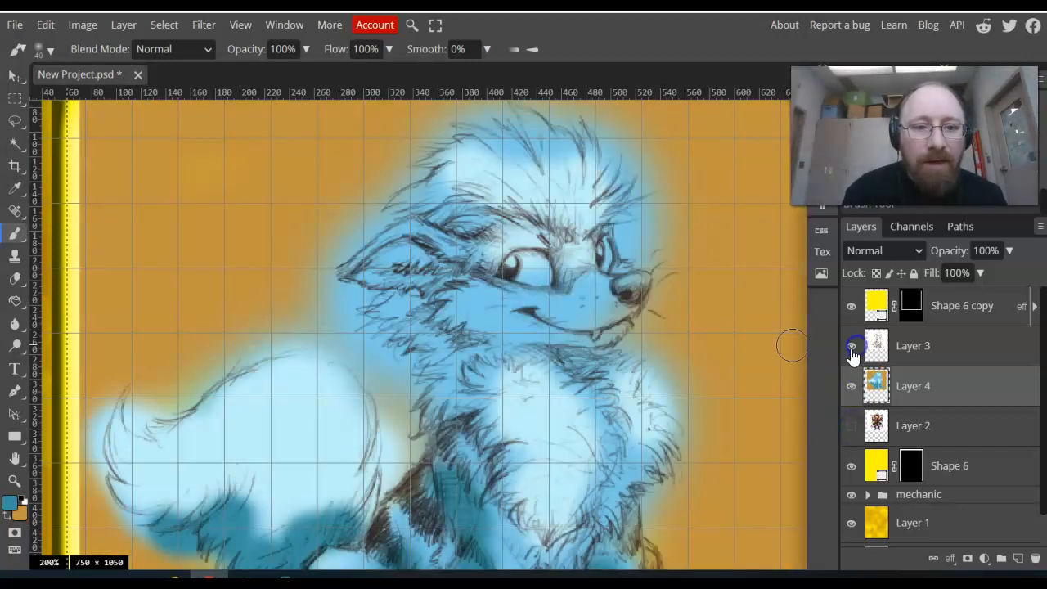
Step: Hide the creature's sketch layer and check the Window menu for more panels
left_click(851, 346)
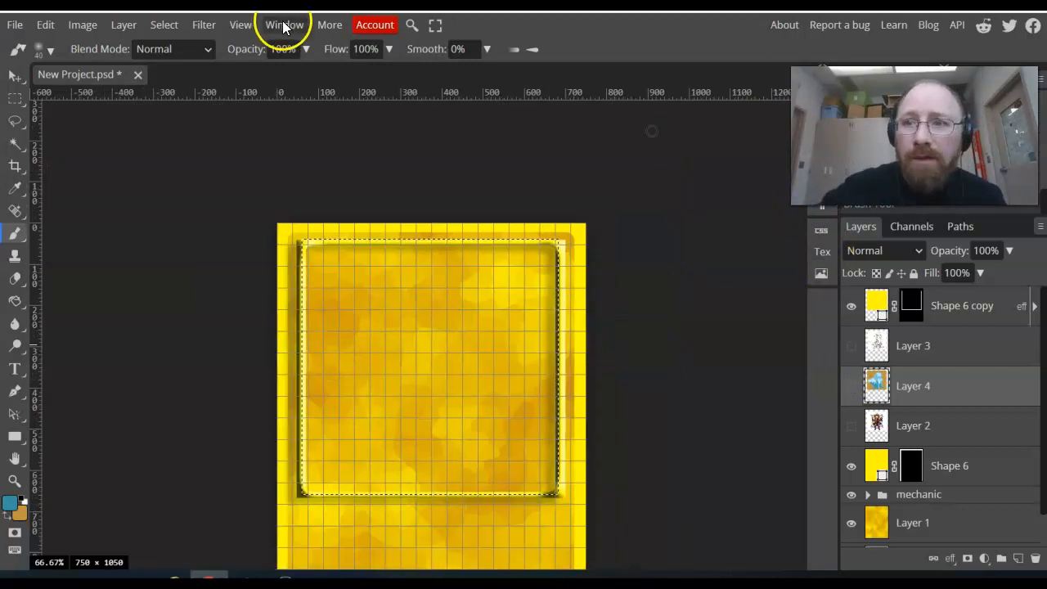
left_click(284, 25)
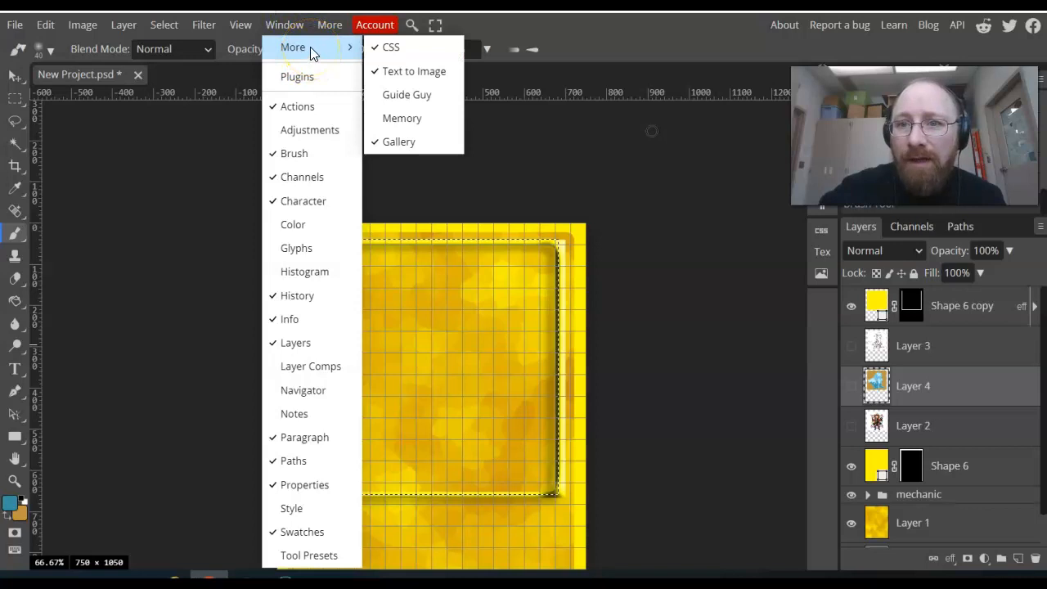
mouse_move(414, 72)
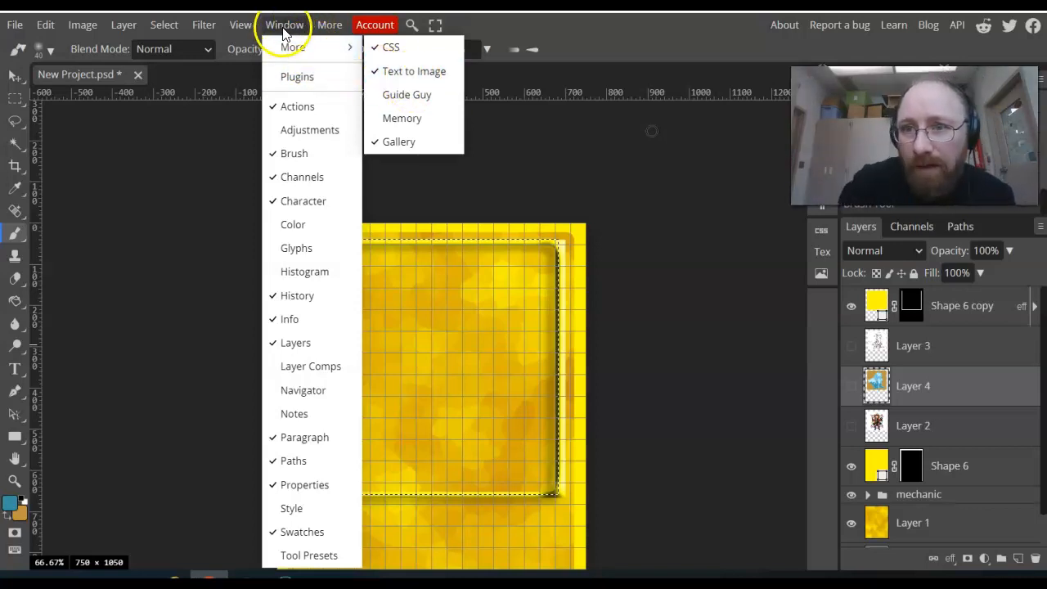
mouse_move(400, 142)
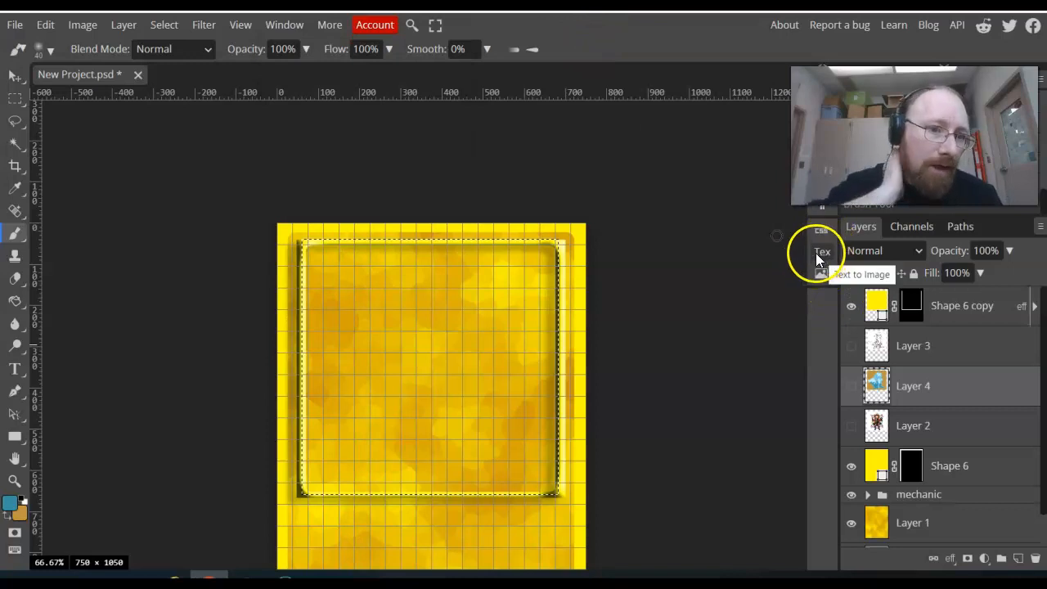
Step: In Text to Image, replace the prompt with a Pokémon-style flame-type iguana illustration
left_click(823, 251)
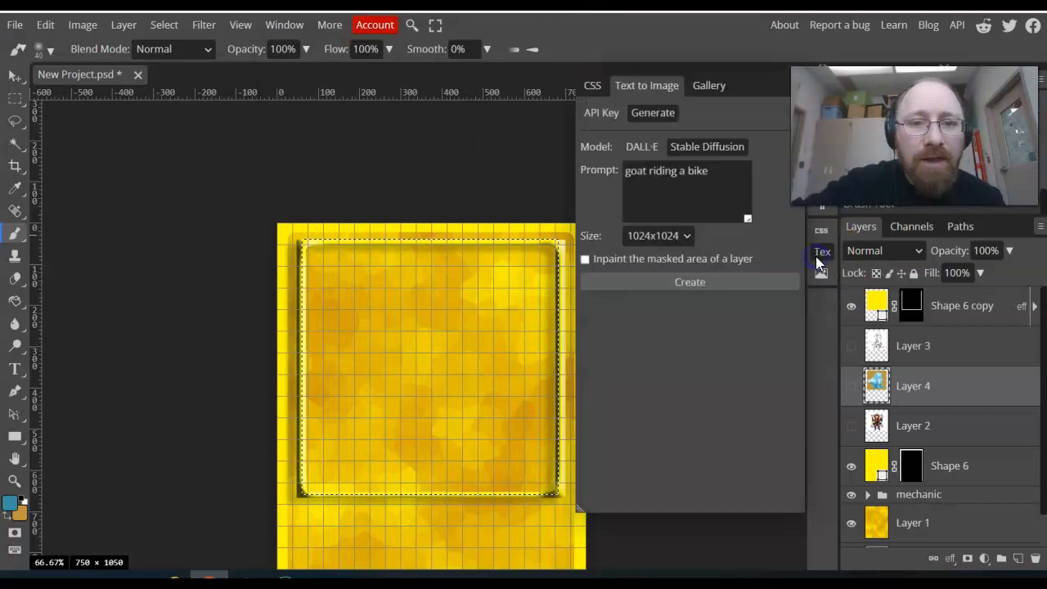
triple_click(666, 171)
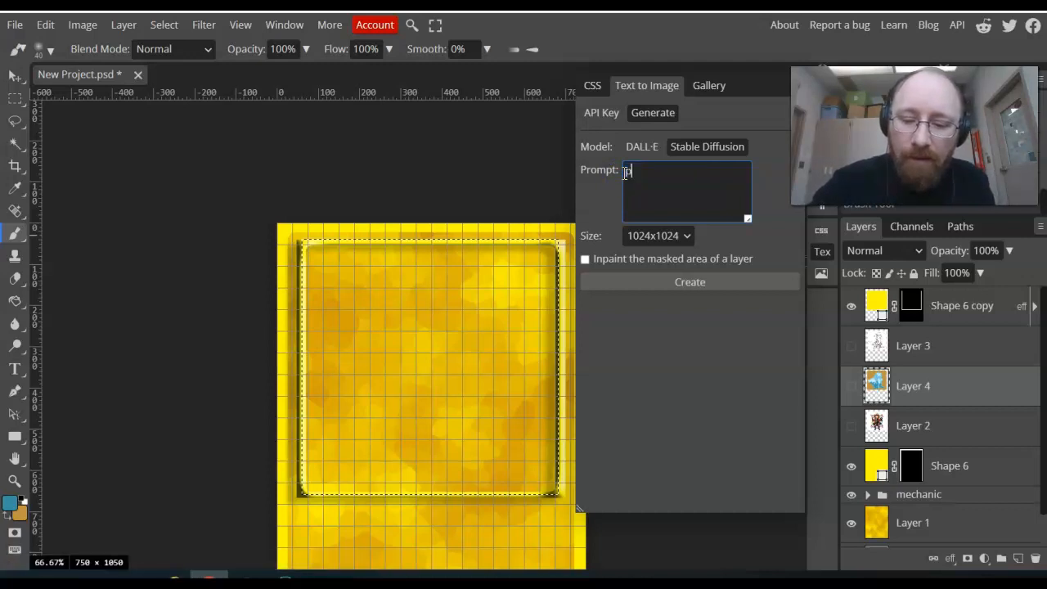
type("pokemon style")
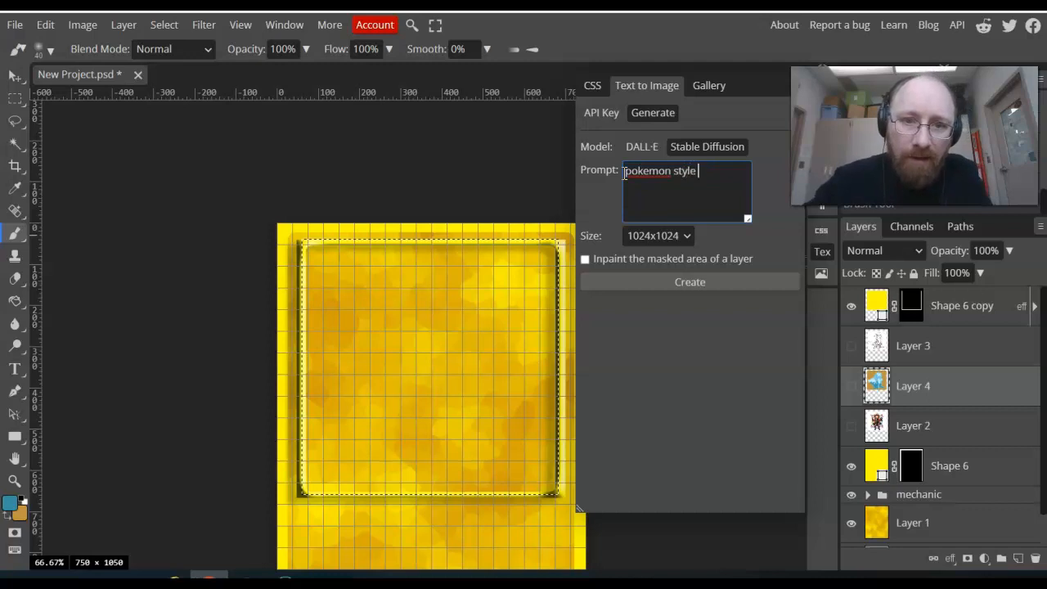
type("illustration")
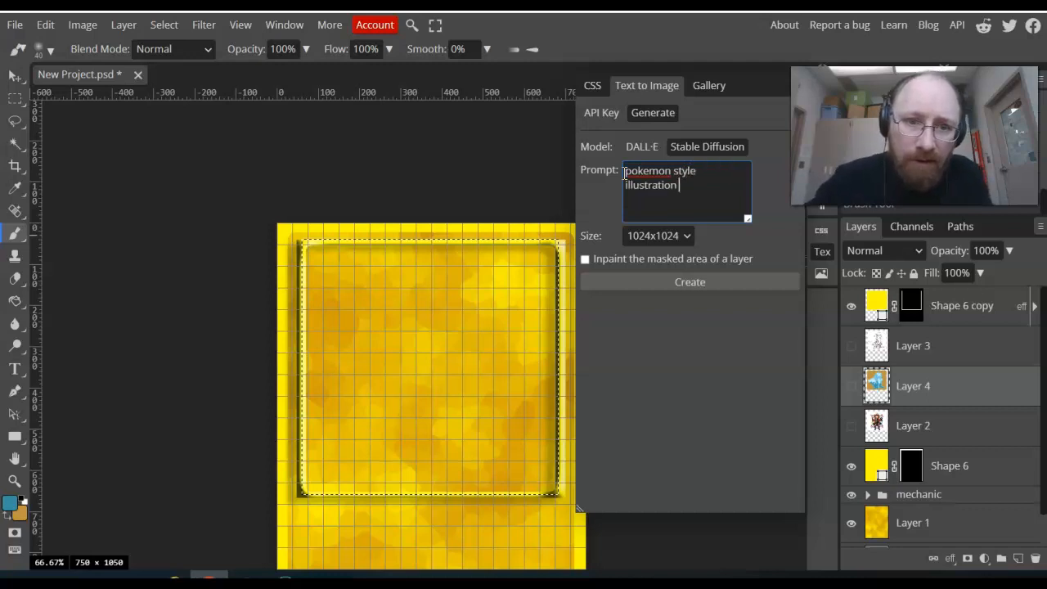
type("of a flame type pok")
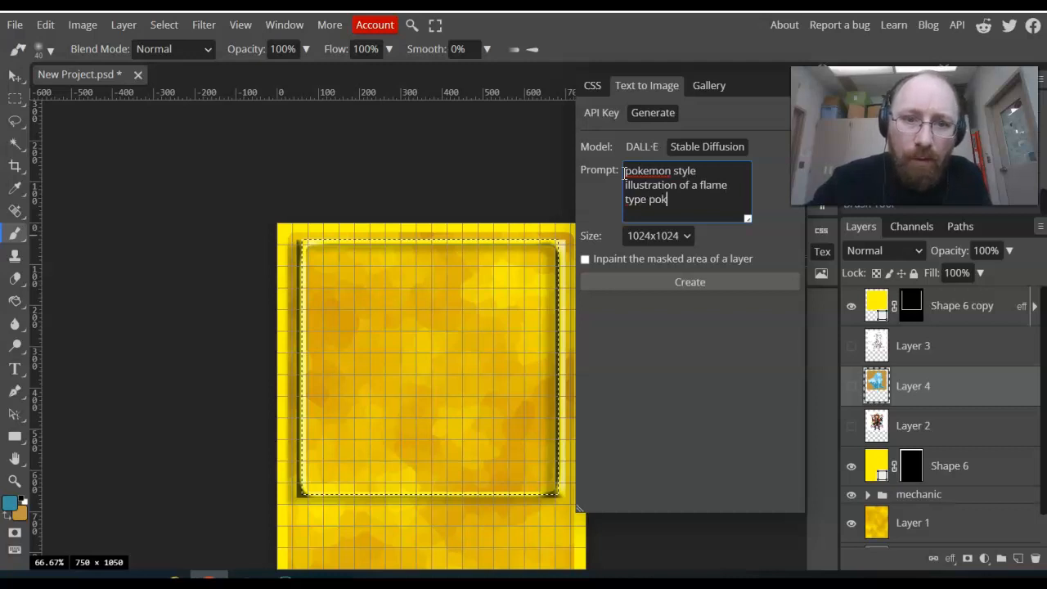
type("emon in the shape of")
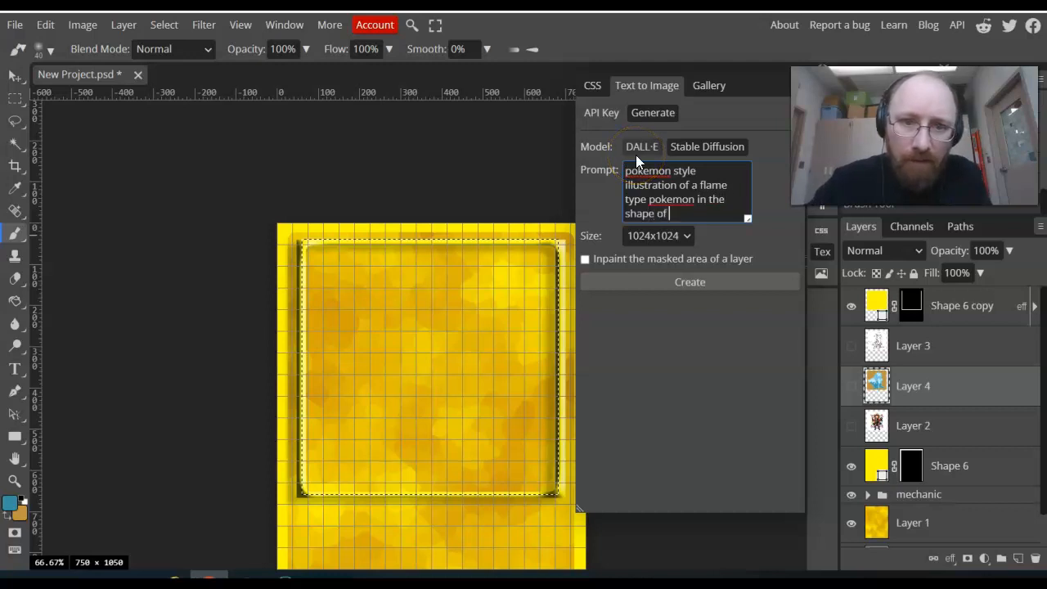
type("an iguana")
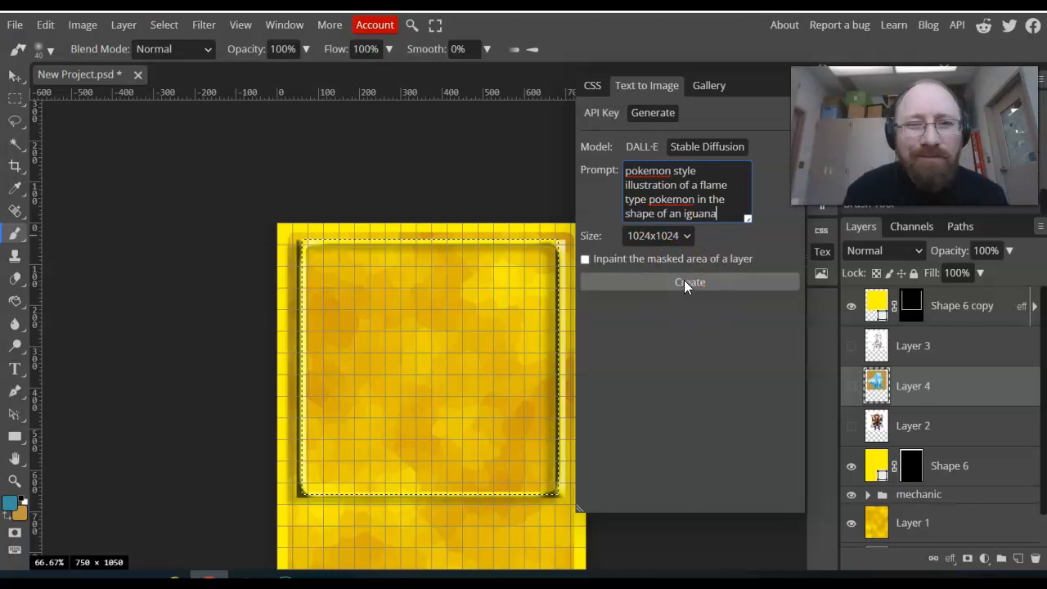
Step: Generate the flame iguana image and move the new layer into the card's art window
left_click(690, 282)
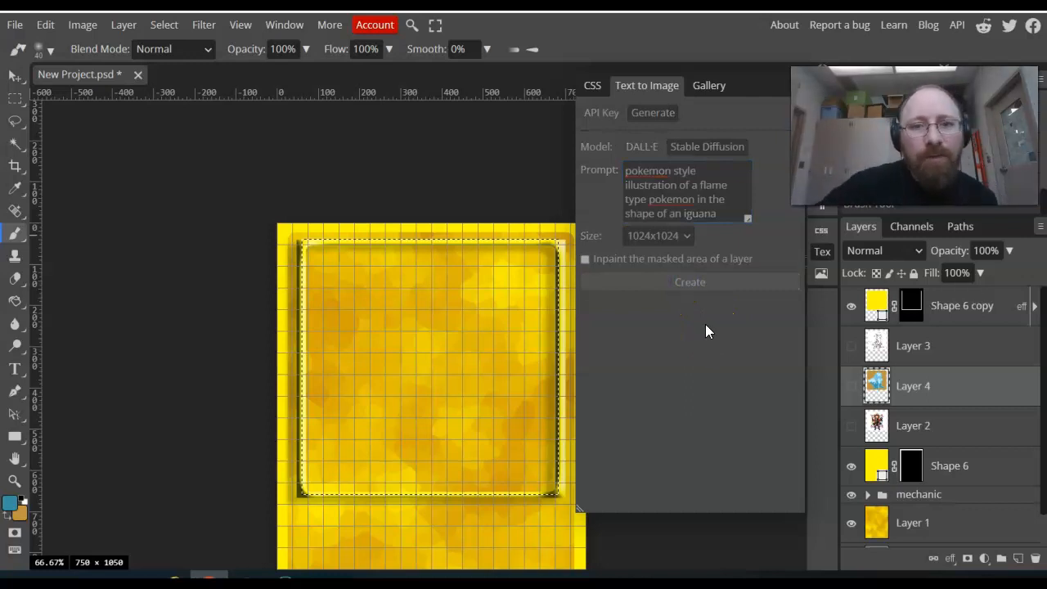
left_click(690, 282)
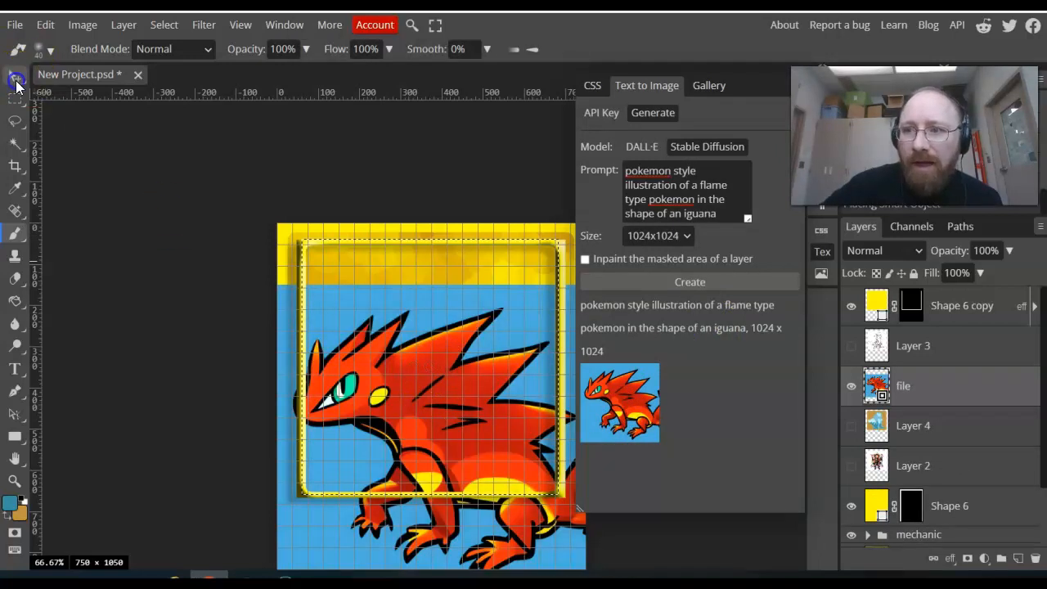
left_click(14, 75)
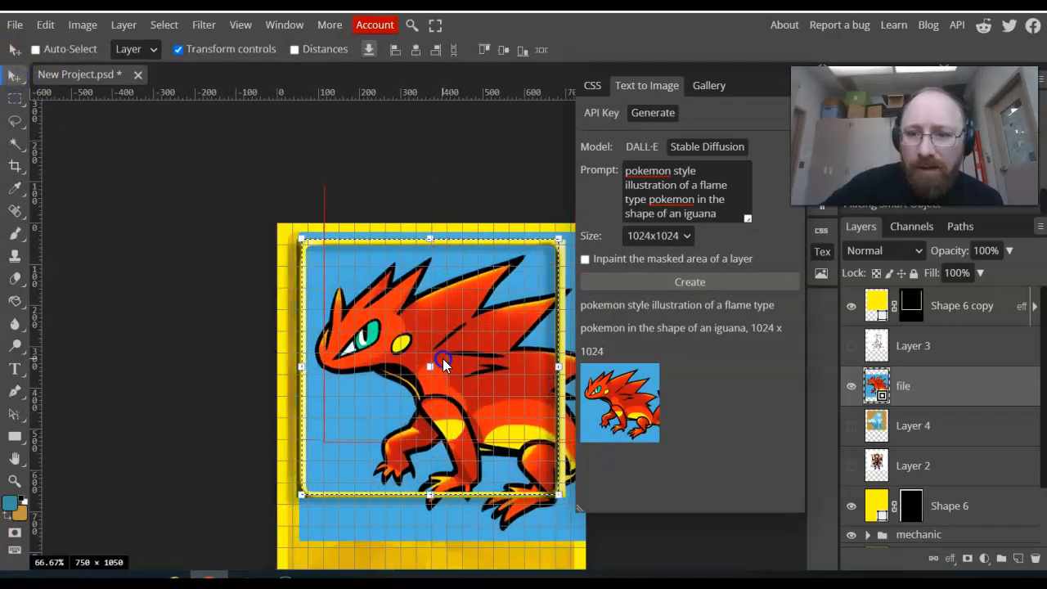
left_click(442, 364)
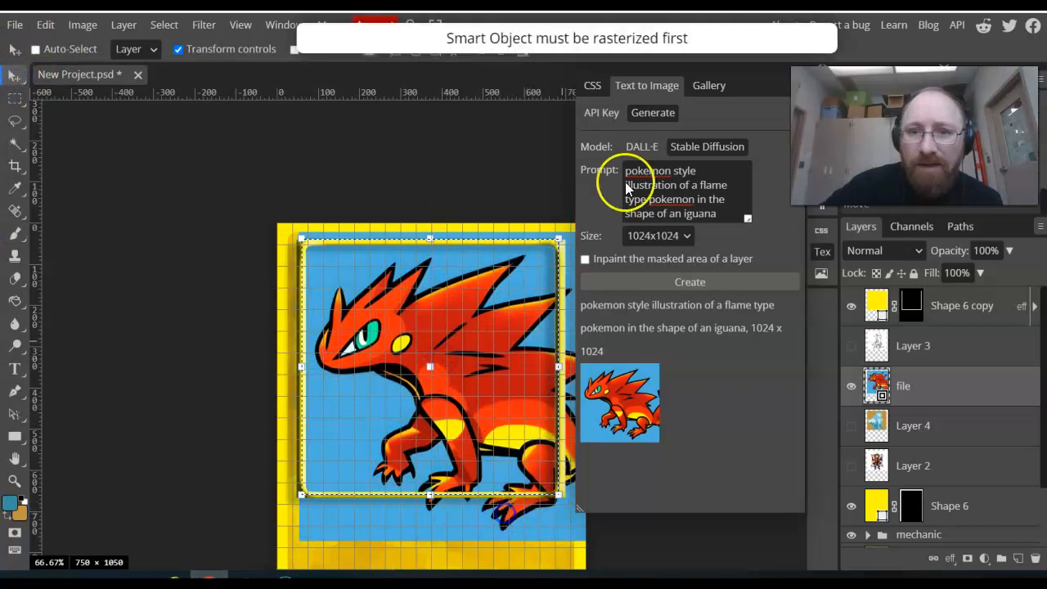